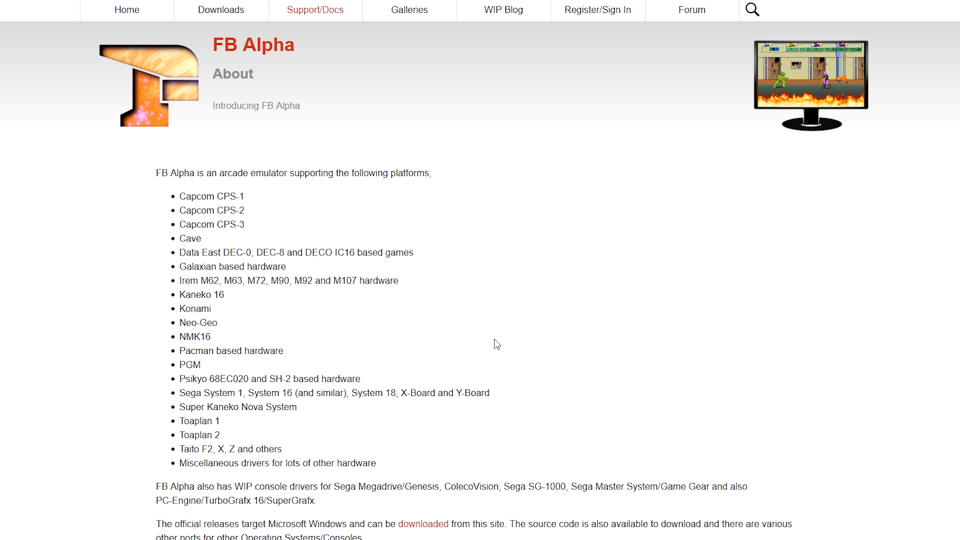
- Review the FB Alpha site's list of supported platforms, highlighting and clearing it
scroll(down, 3)
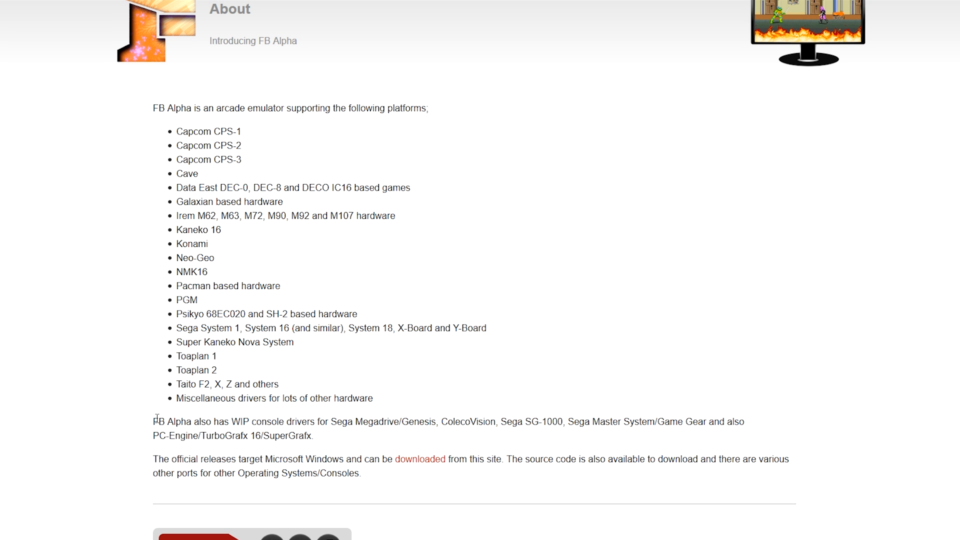
mouse_move(374, 440)
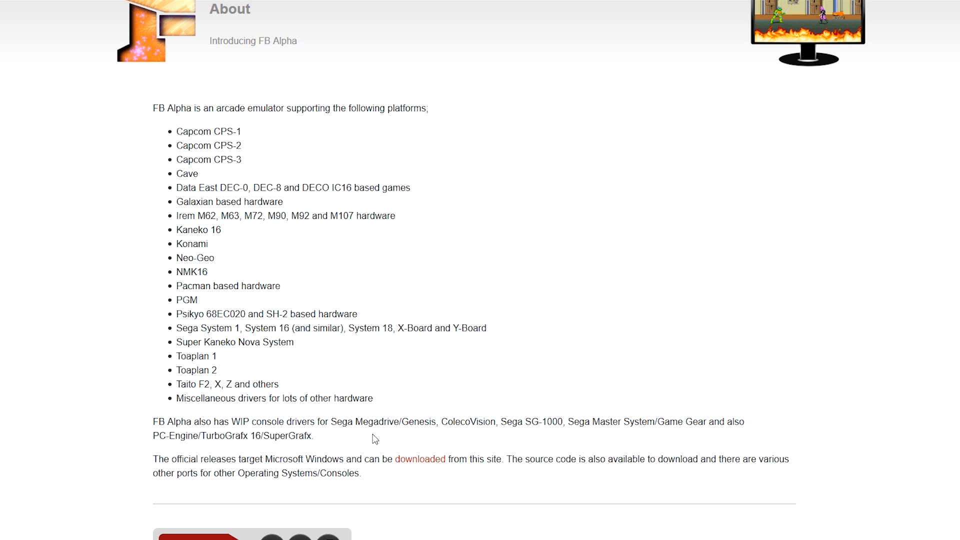
drag(176, 131, 372, 398)
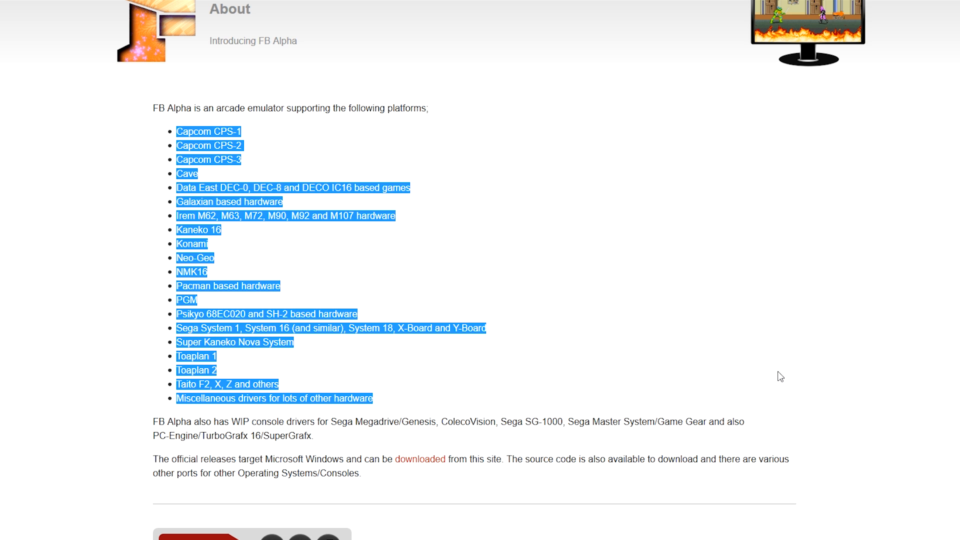
click(494, 255)
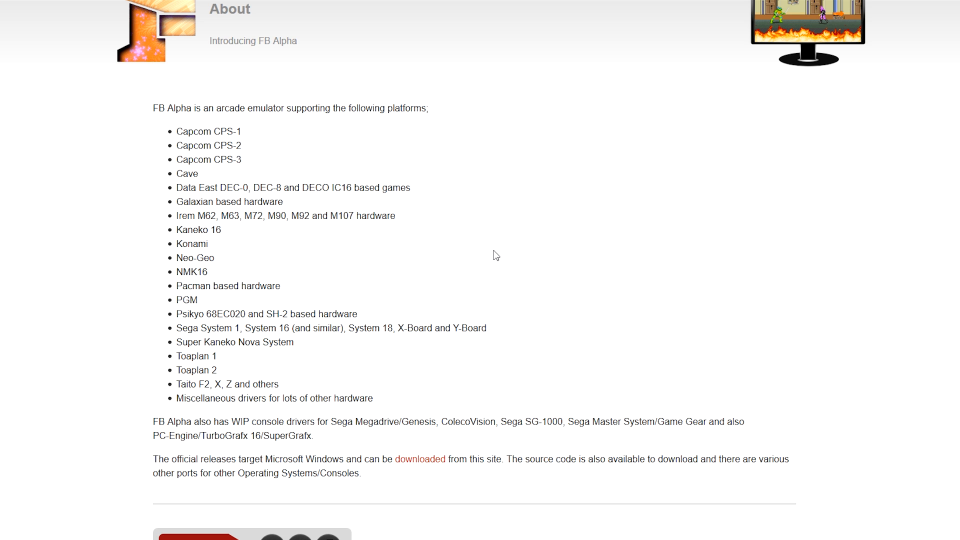
mouse_move(258, 154)
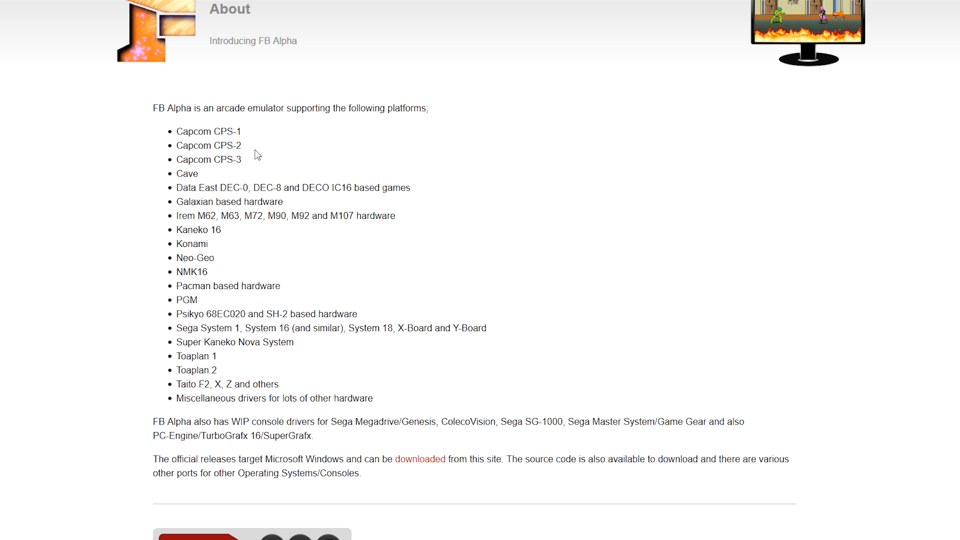
drag(176, 145, 242, 159)
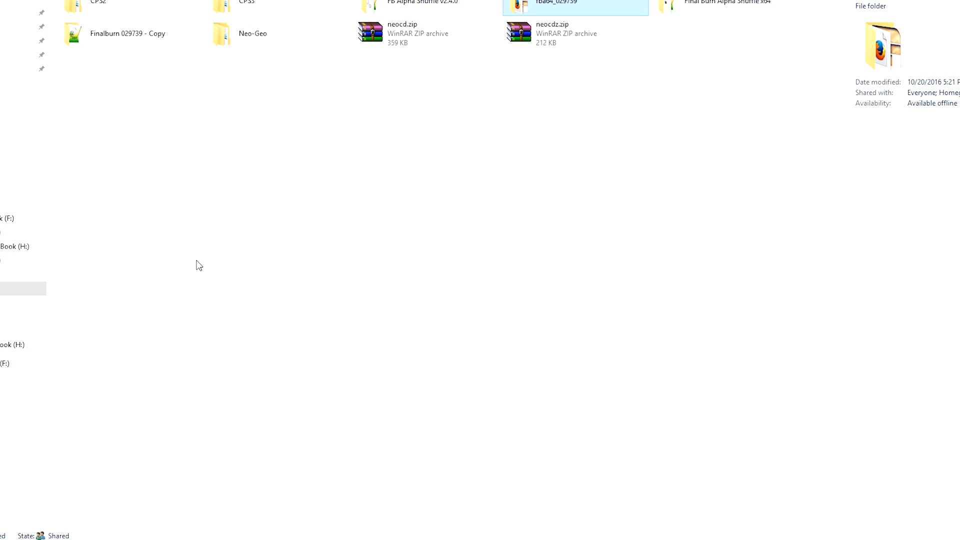
- Check the ROM archive count in the fba64_029739 folder, then go to the FB Alpha Downloads page
double_click(562, 1)
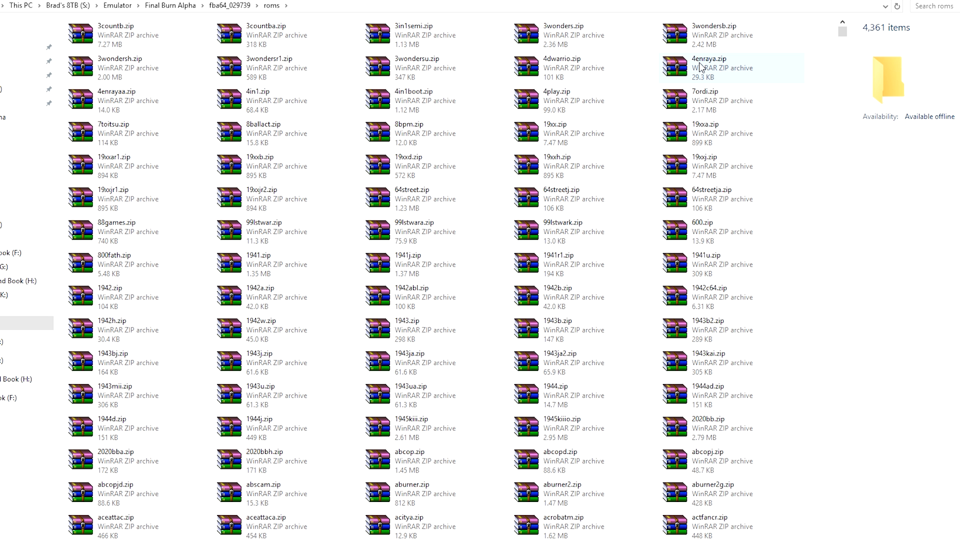
mouse_move(154, 239)
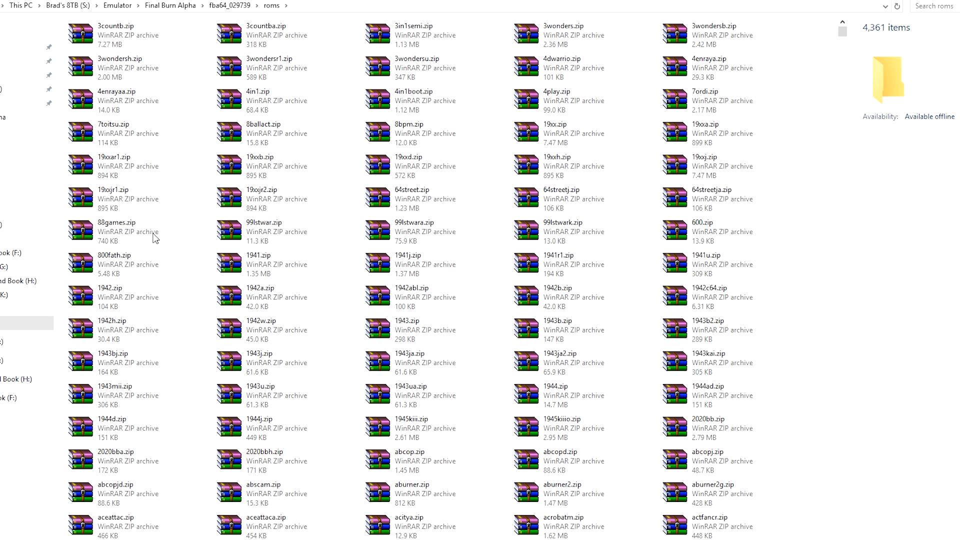
key(ctrl+a)
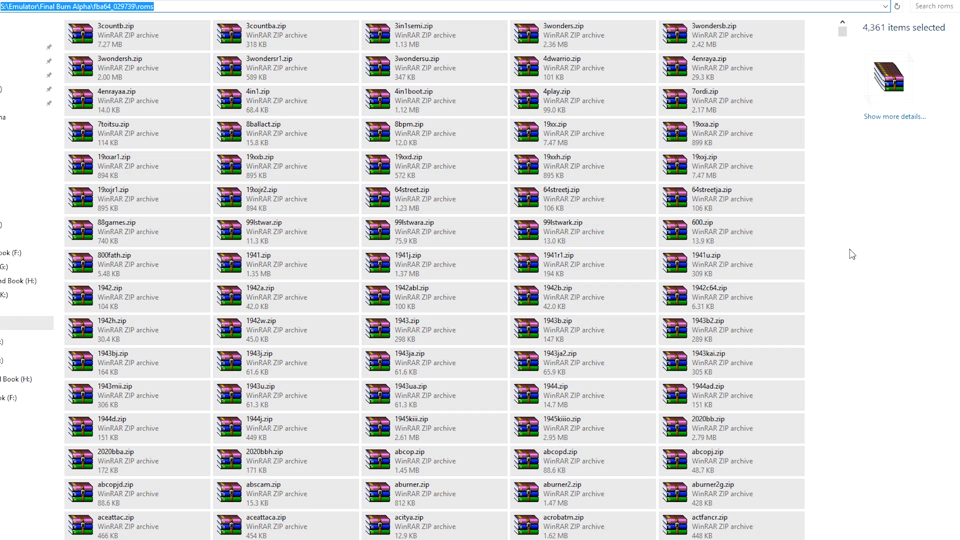
click(115, 34)
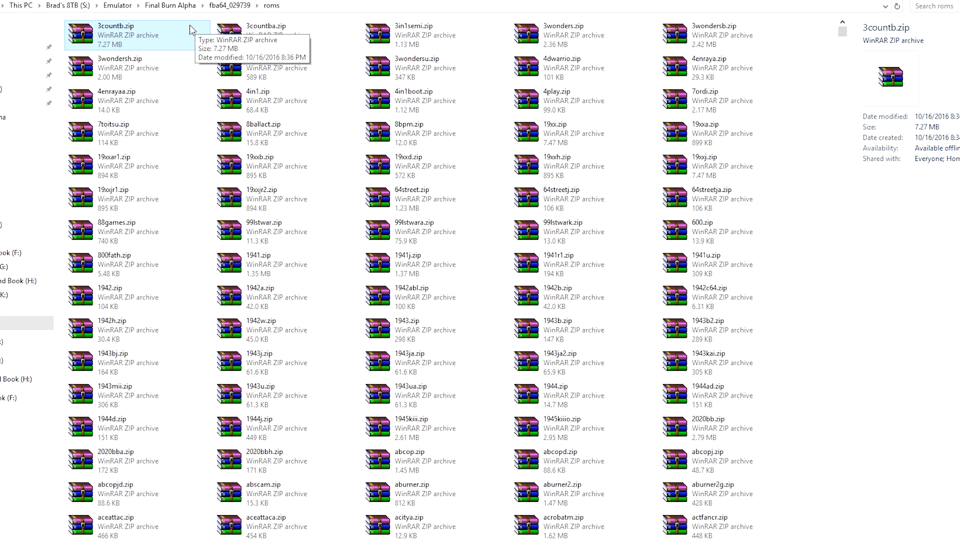
mouse_move(185, 15)
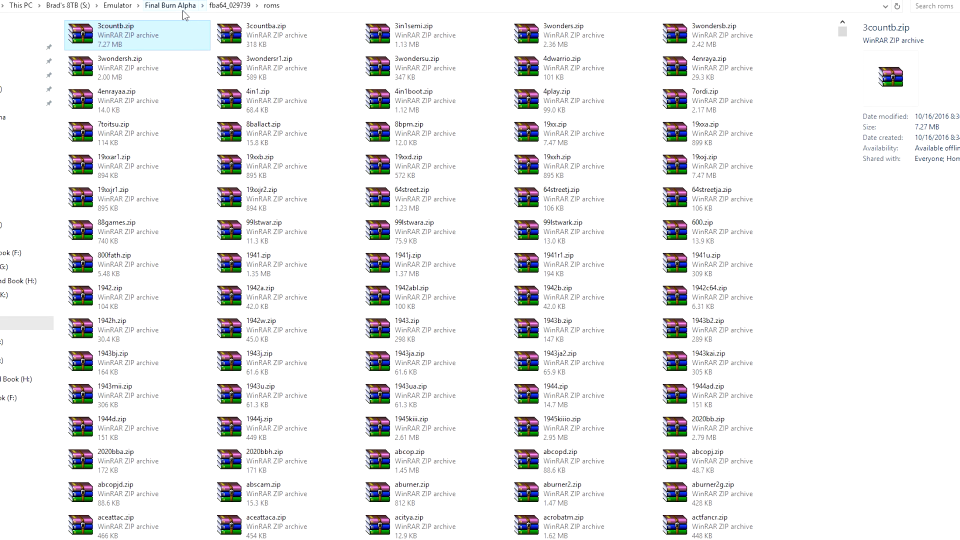
click(168, 5)
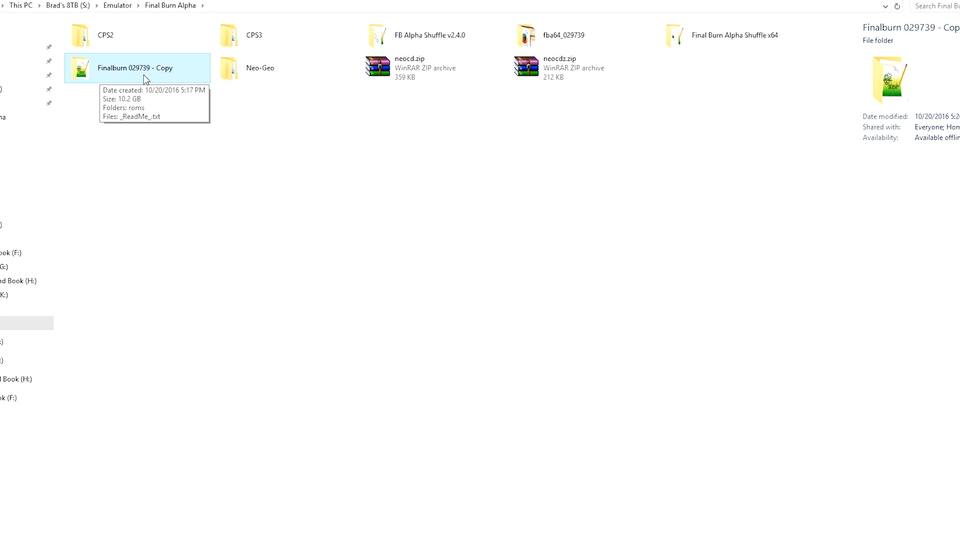
mouse_move(133, 76)
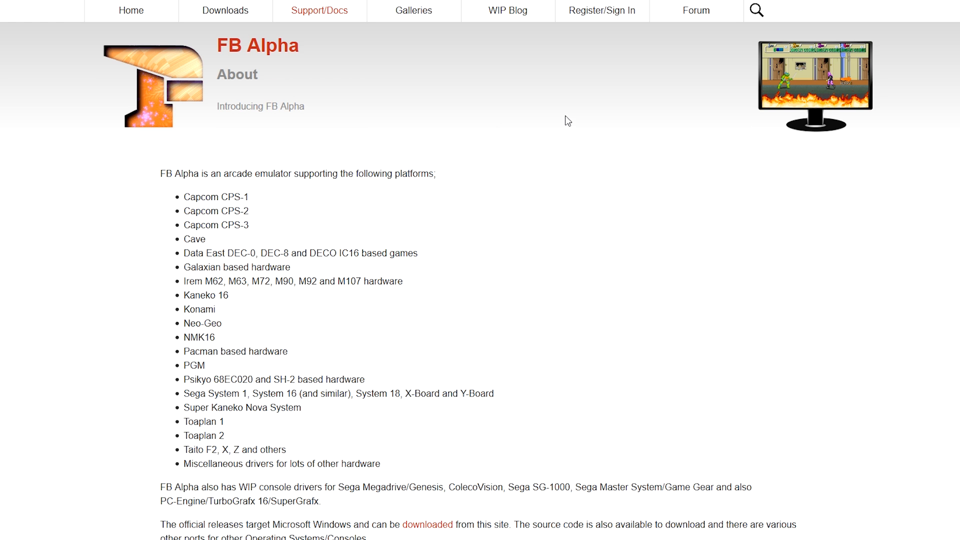
click(224, 10)
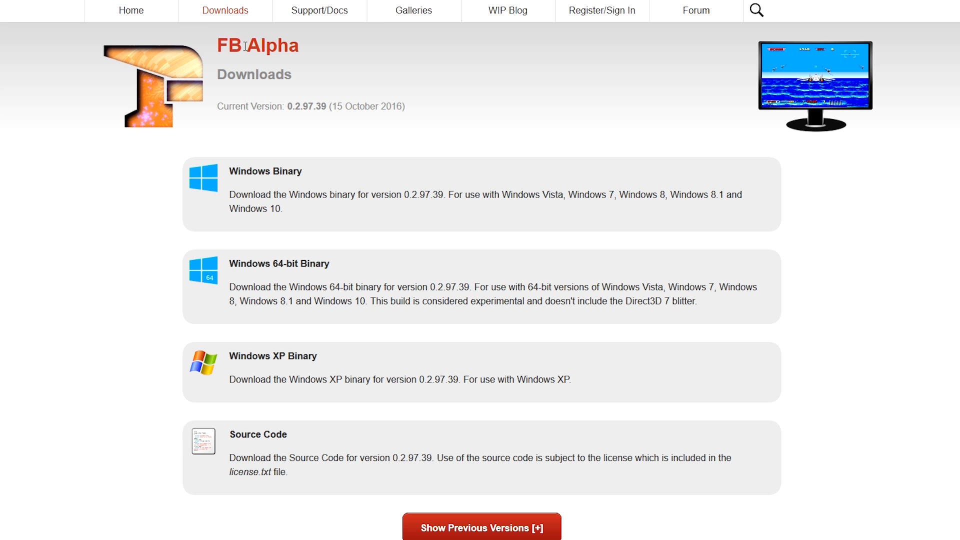
mouse_move(255, 58)
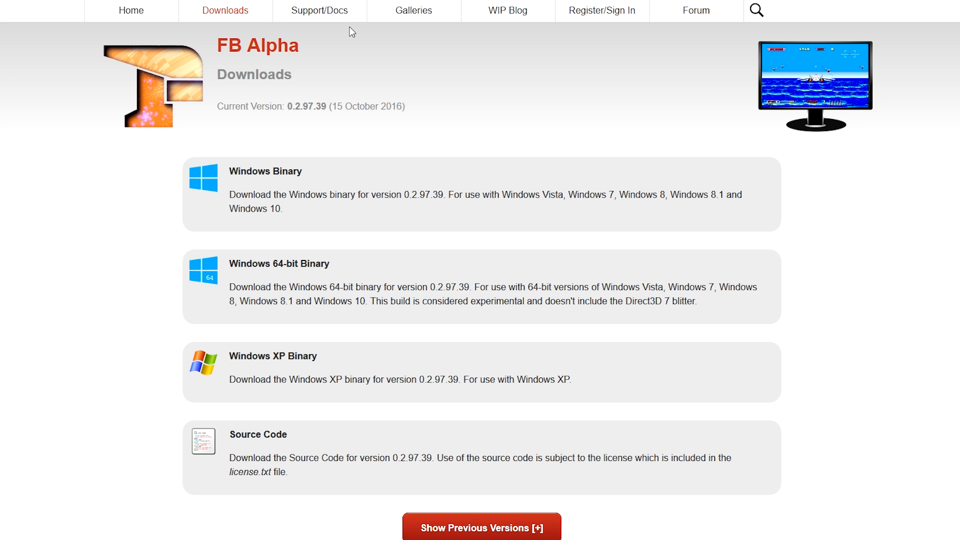
mouse_move(357, 60)
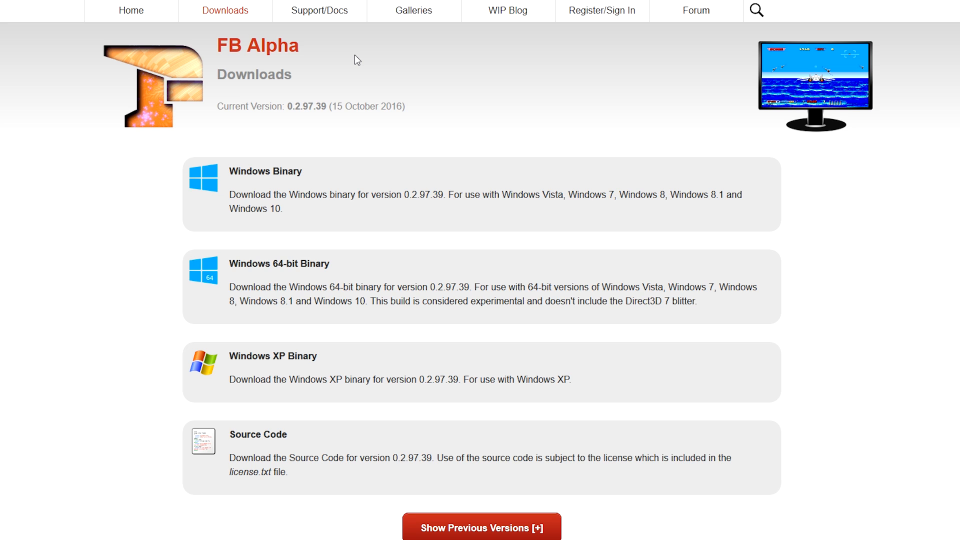
mouse_move(337, 46)
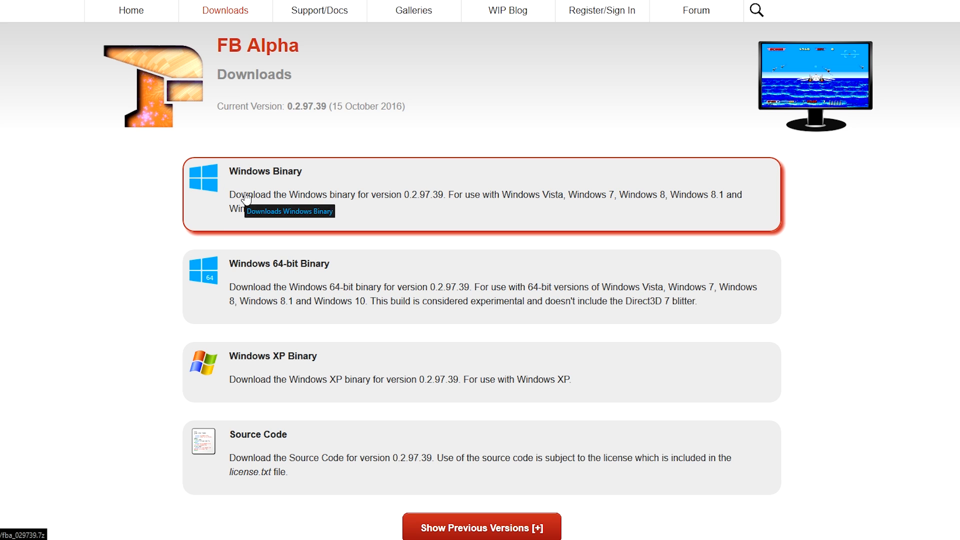
mouse_move(379, 292)
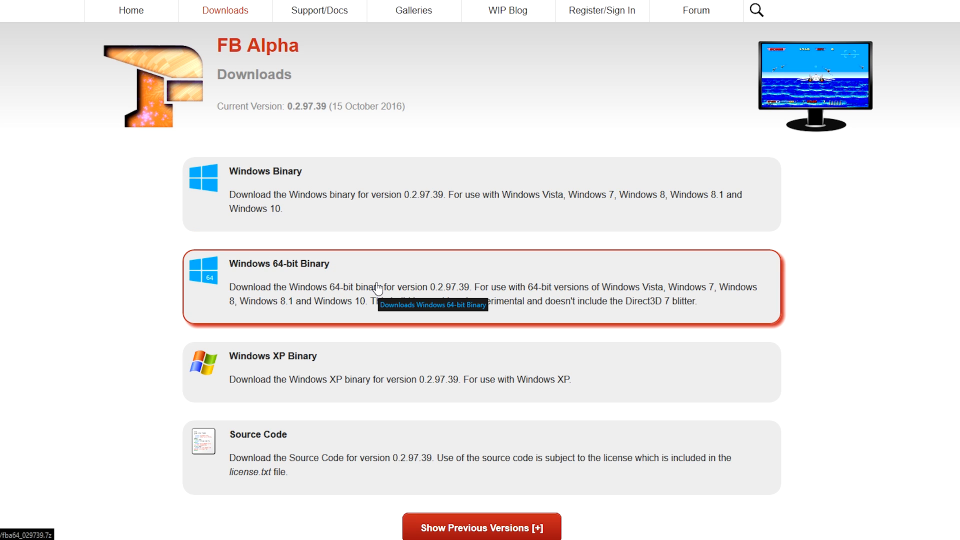
mouse_move(607, 236)
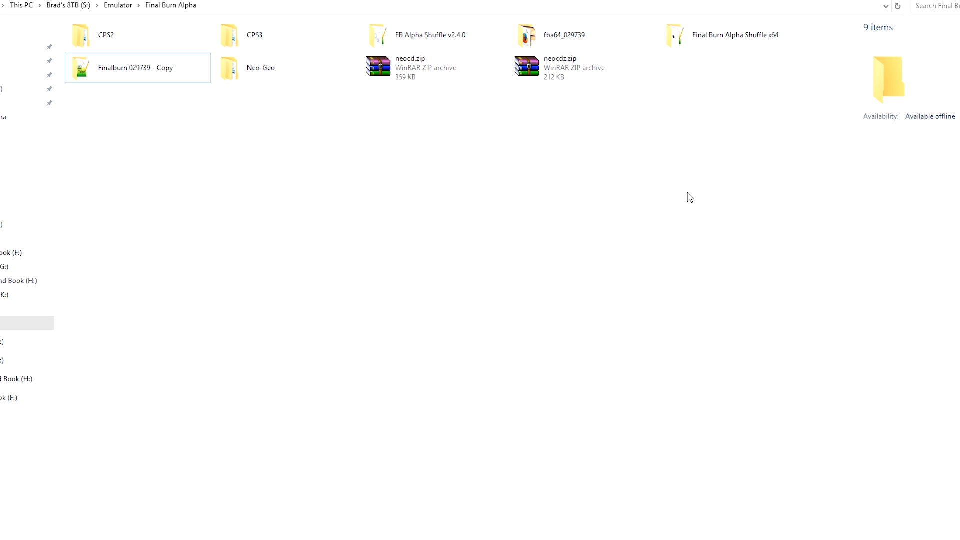
click(561, 35)
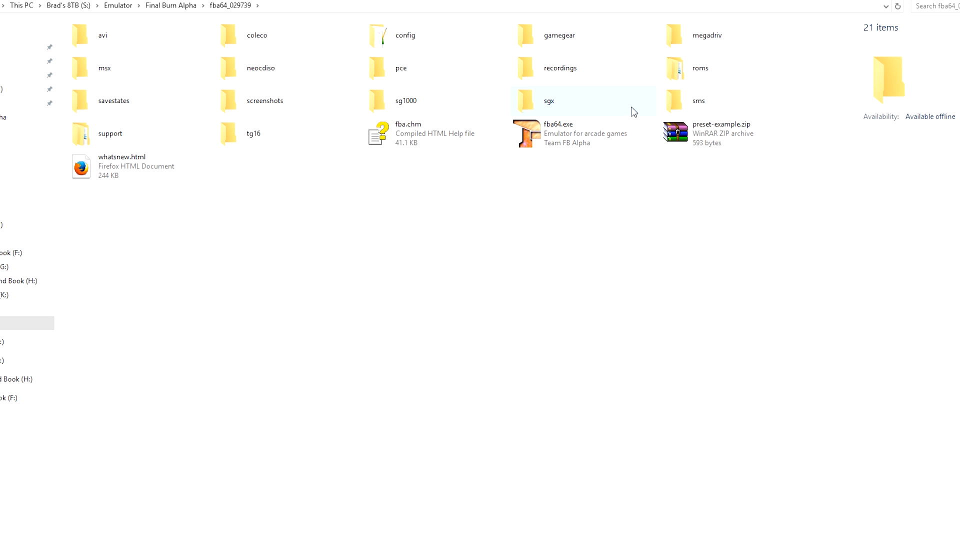
click(700, 68)
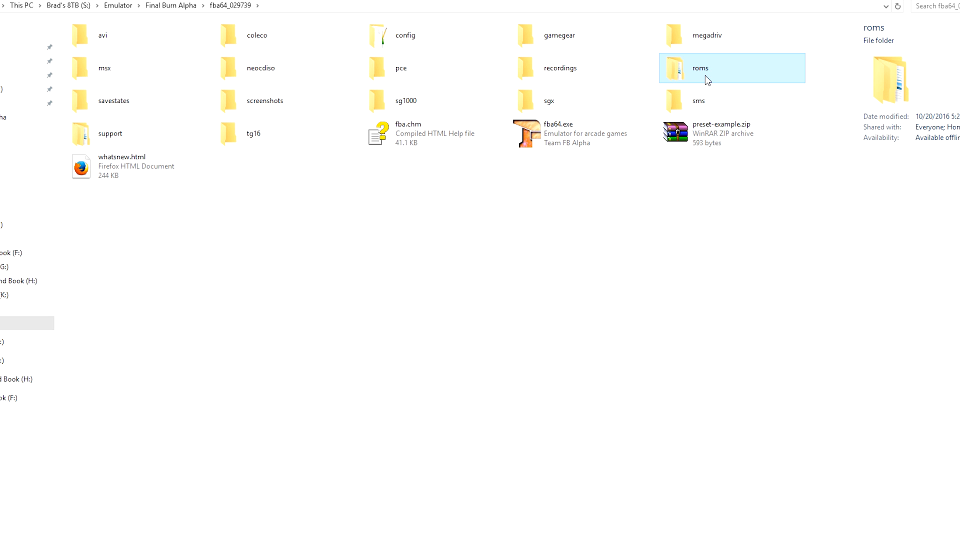
double_click(678, 68)
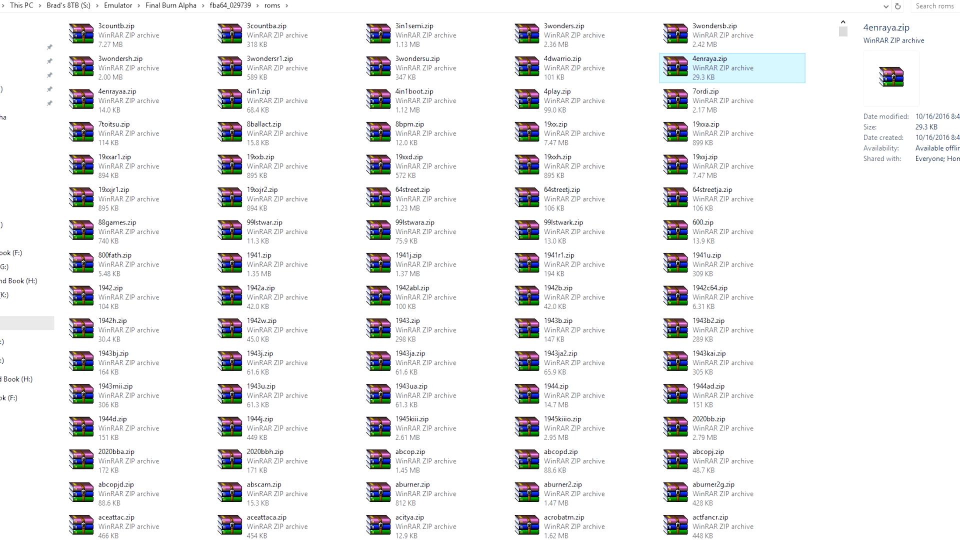
click(172, 5)
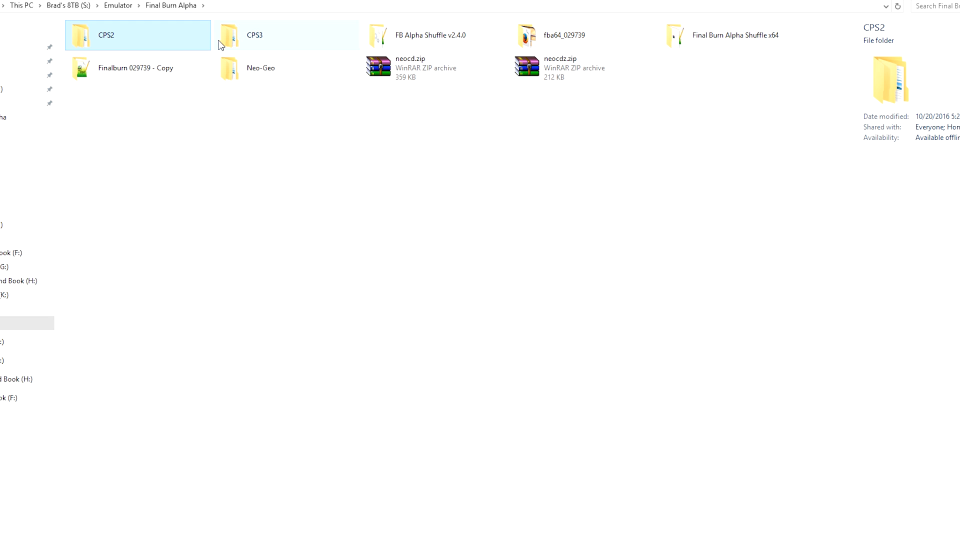
click(260, 68)
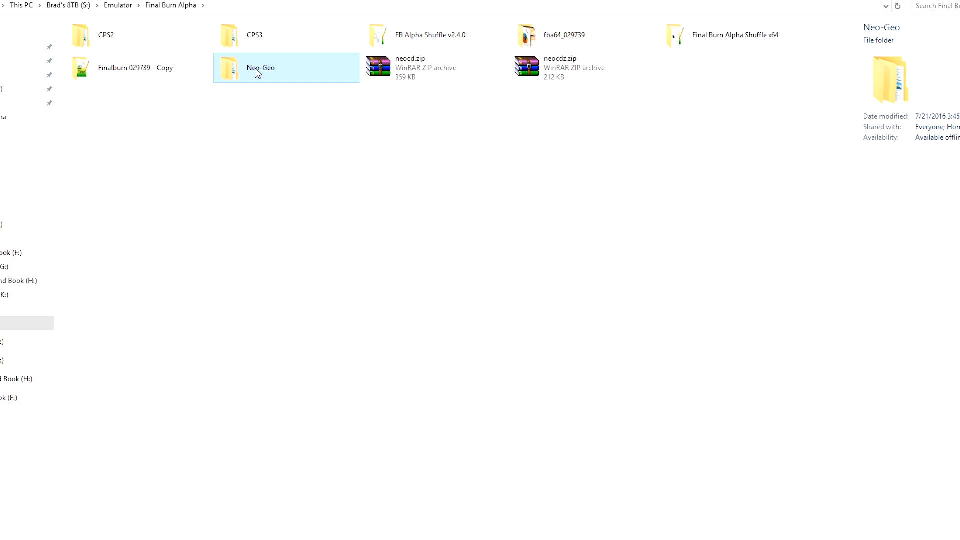
mouse_move(222, 160)
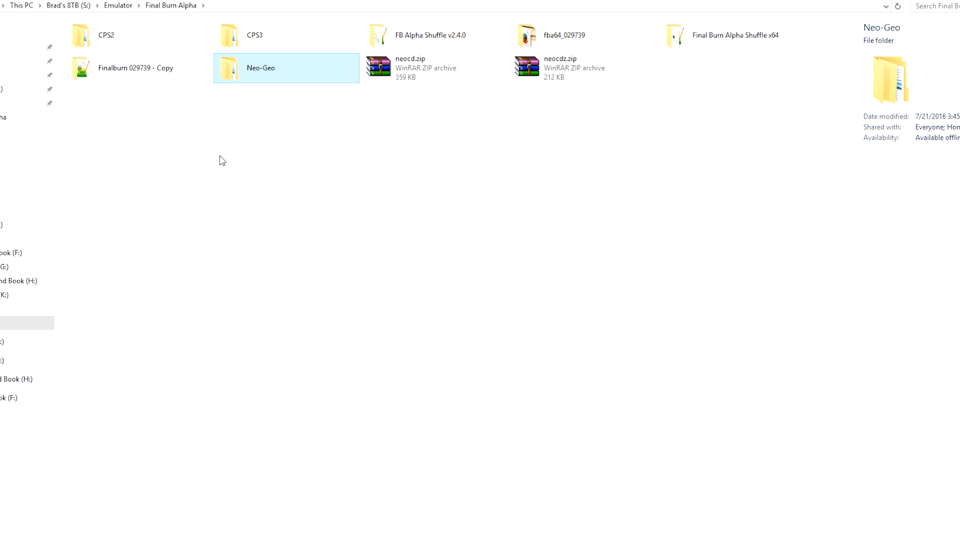
mouse_move(433, 84)
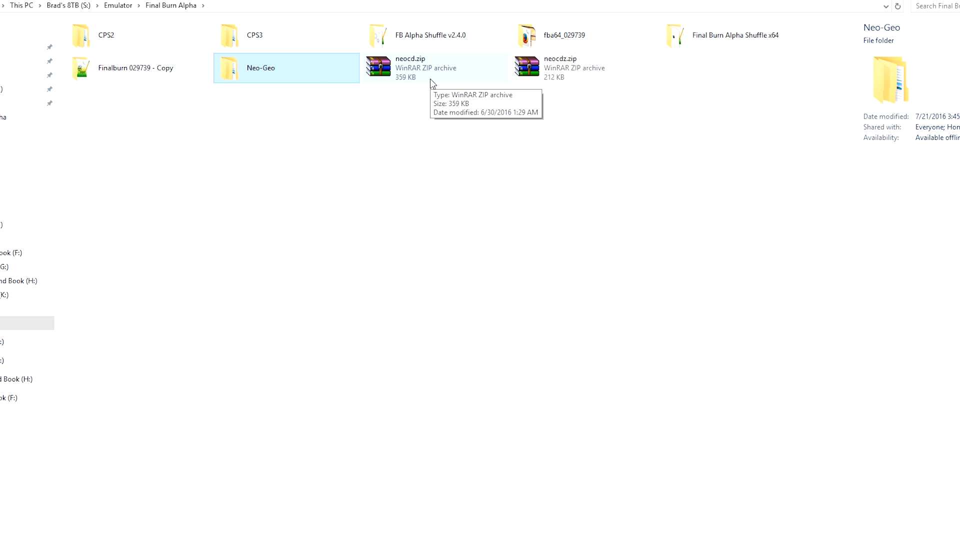
mouse_move(391, 103)
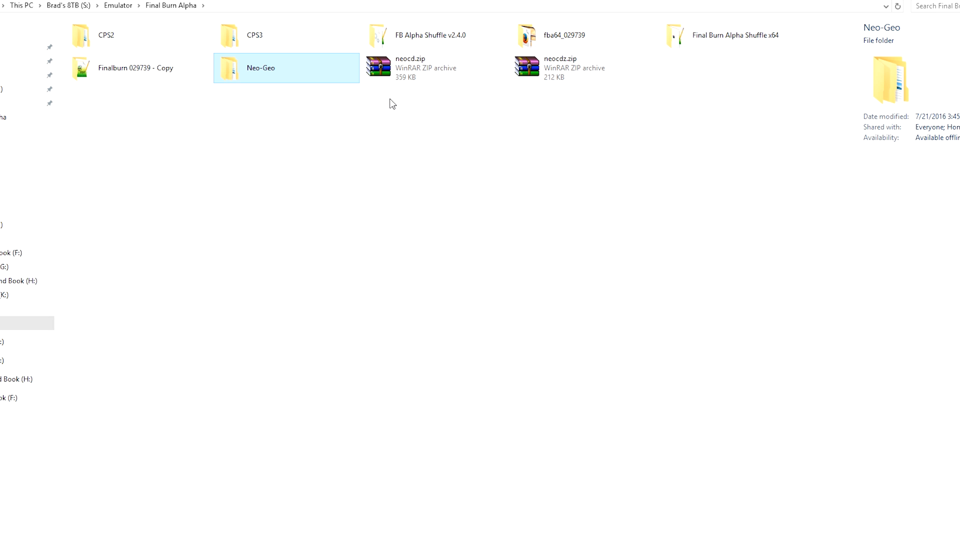
mouse_move(380, 78)
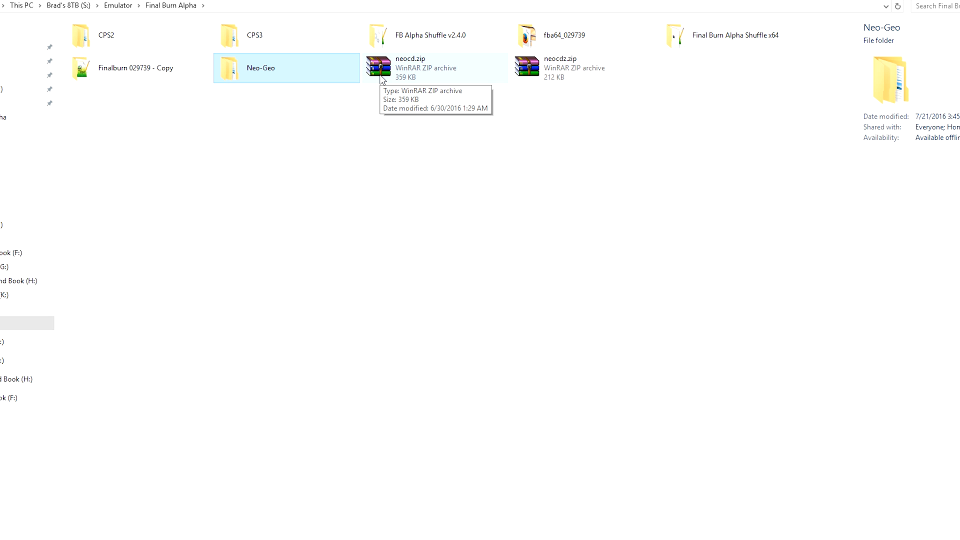
click(358, 516)
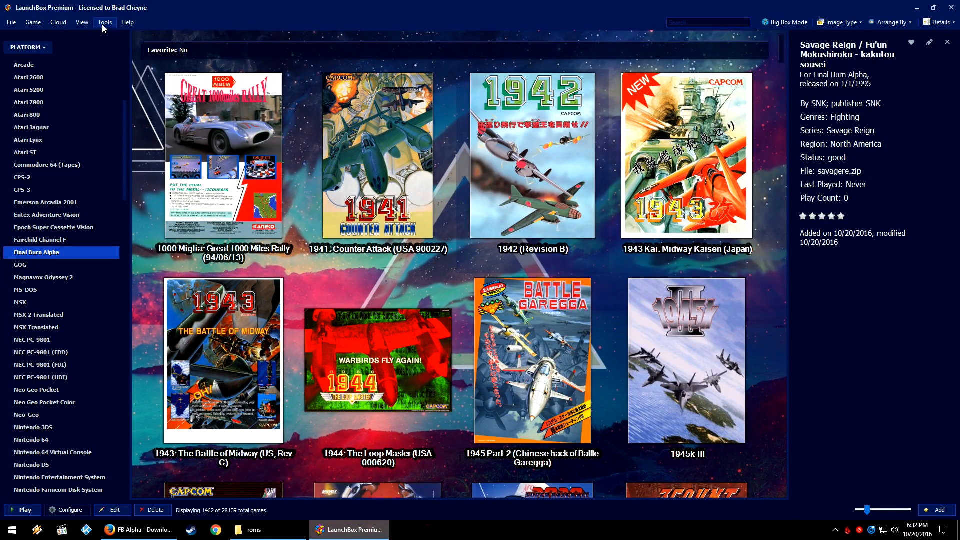
- Start the ROM import from the Tools menu and add the fba64 roms folder's zip files to the list
click(104, 22)
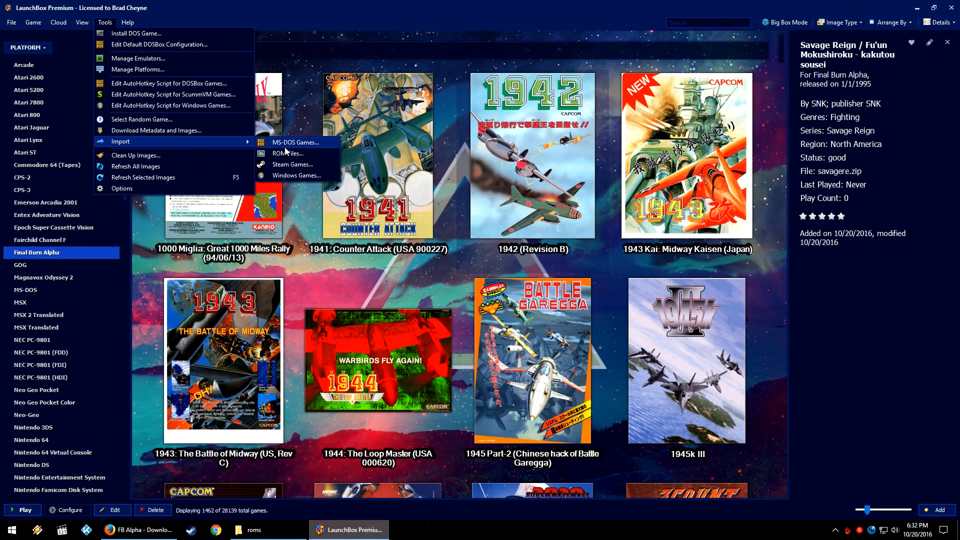
click(287, 153)
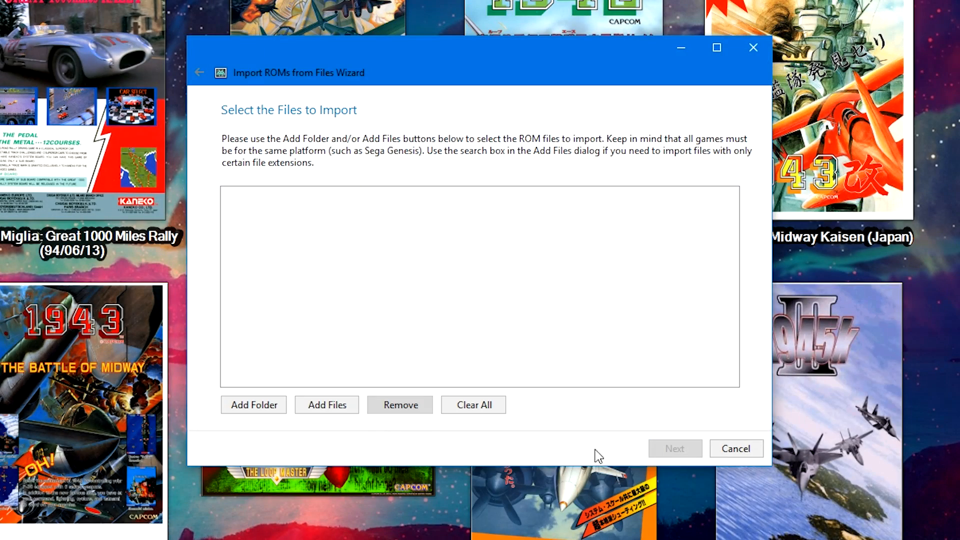
click(326, 405)
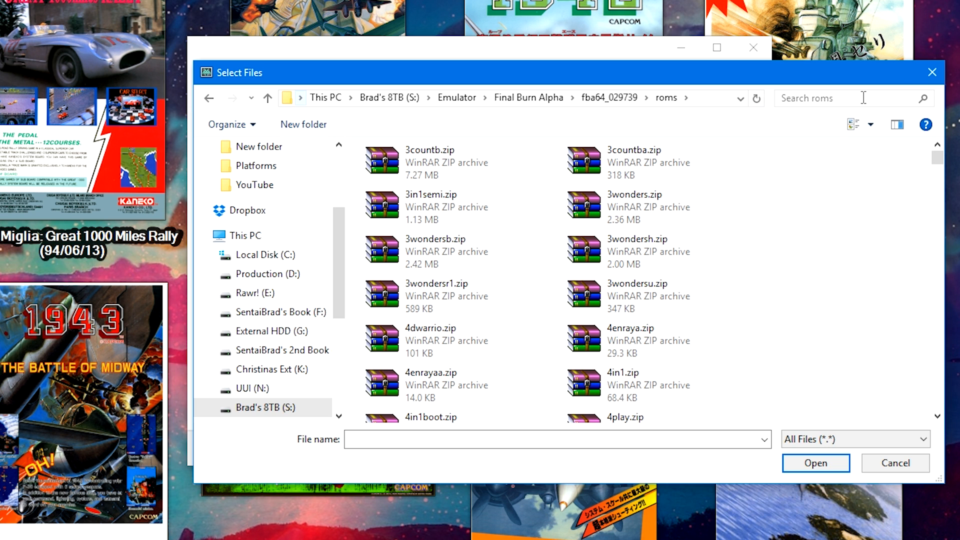
click(634, 194)
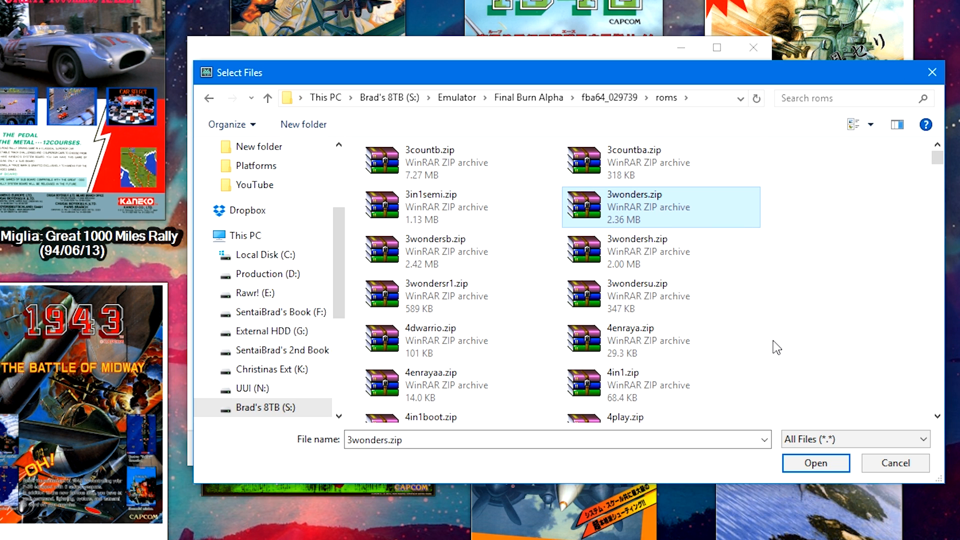
click(816, 463)
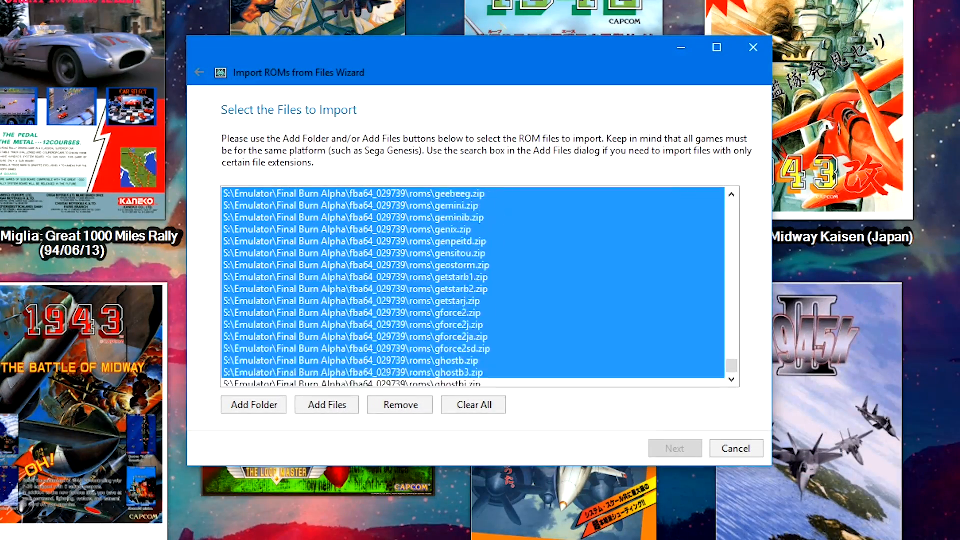
scroll(down, 3)
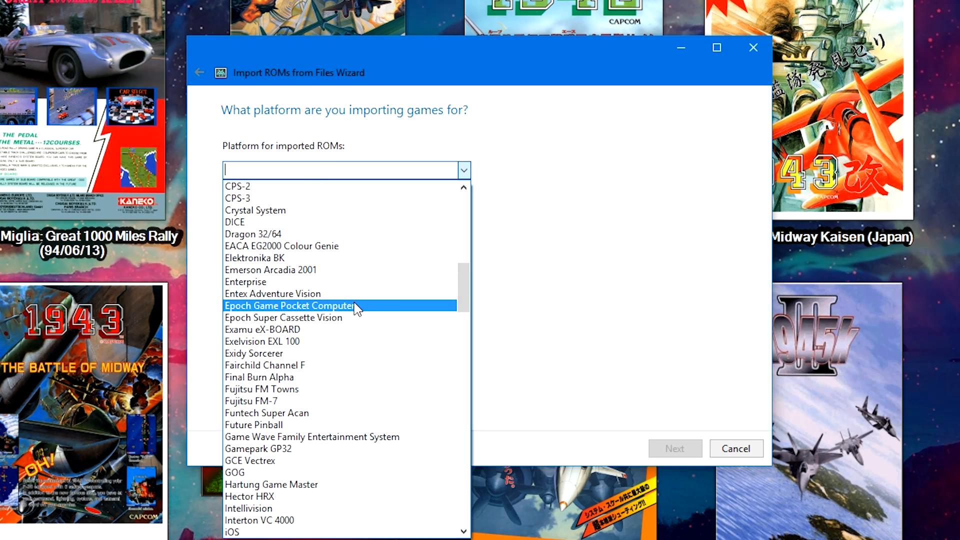
mouse_move(321, 376)
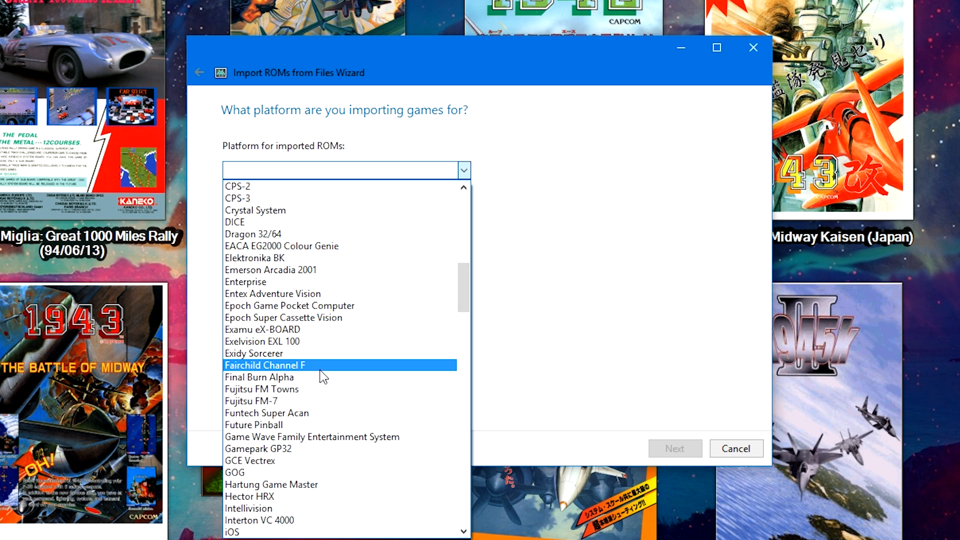
- Choose Final Burn Alpha as the platform, name it 'FBA', and browse the scrape-as platform list
click(259, 377)
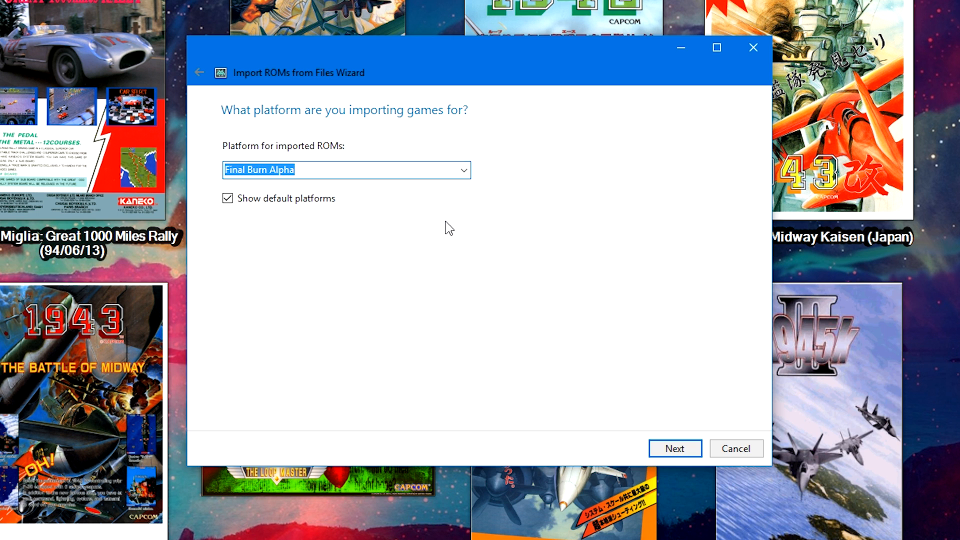
text(FBA)
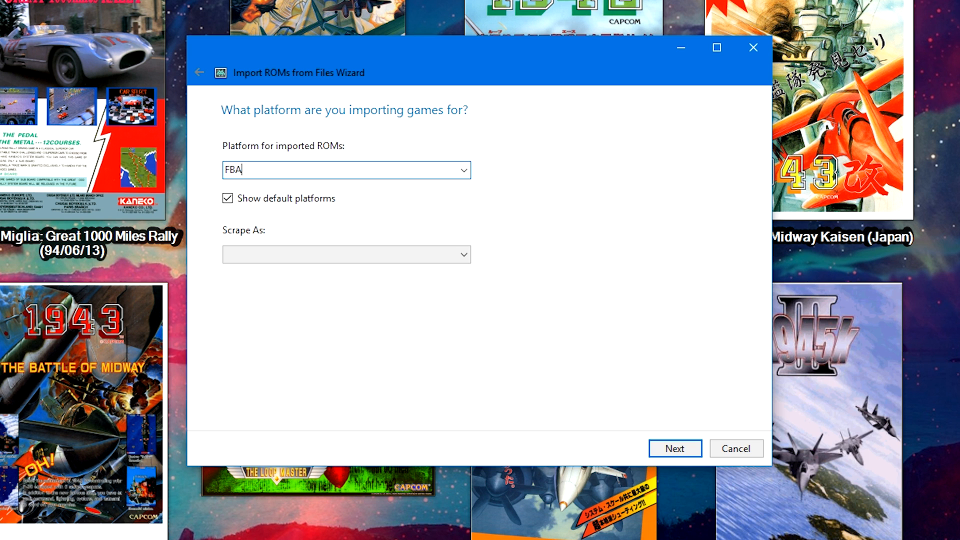
click(346, 255)
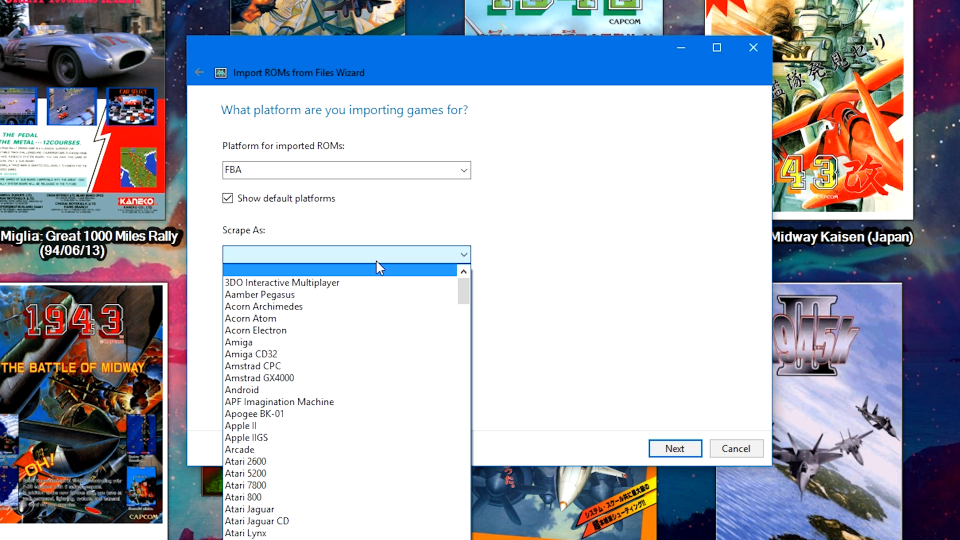
mouse_move(282, 453)
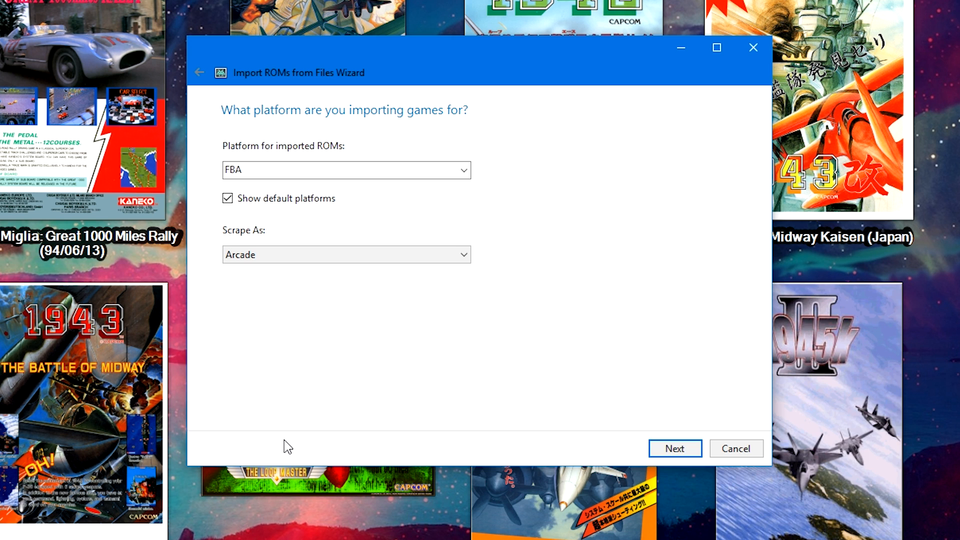
mouse_move(426, 238)
text(inal Burn Alpha)
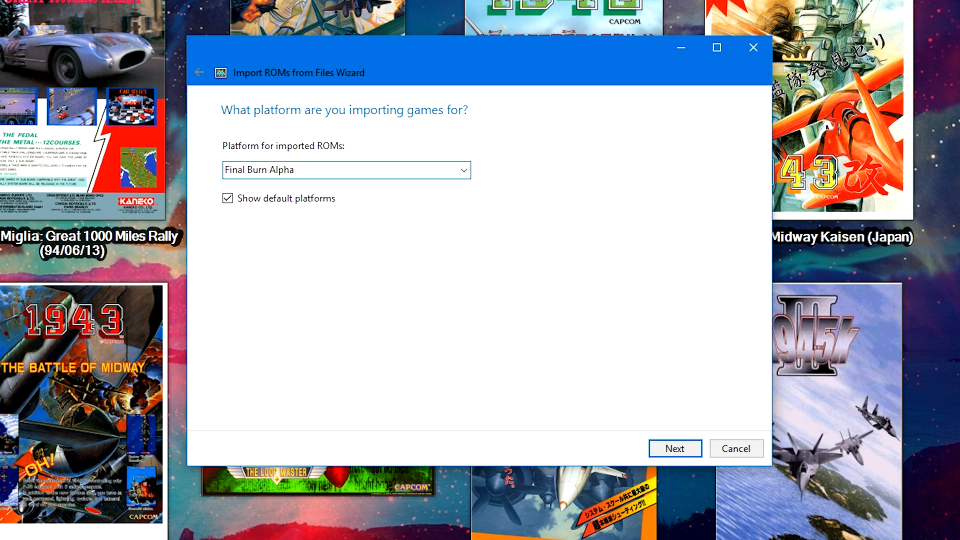
- Point the Final Burn Alpha emulator at fba64.exe, check its associated platforms, and confirm
click(675, 448)
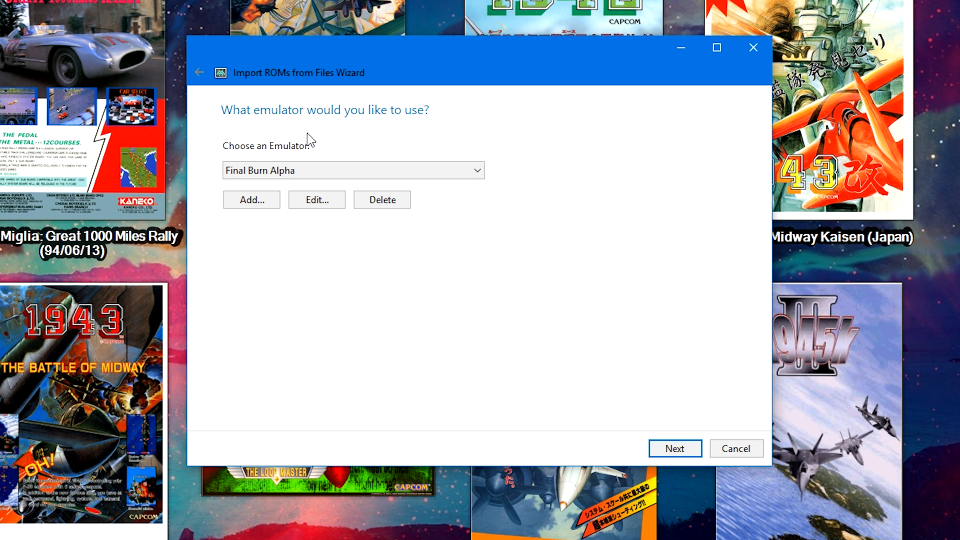
mouse_move(290, 207)
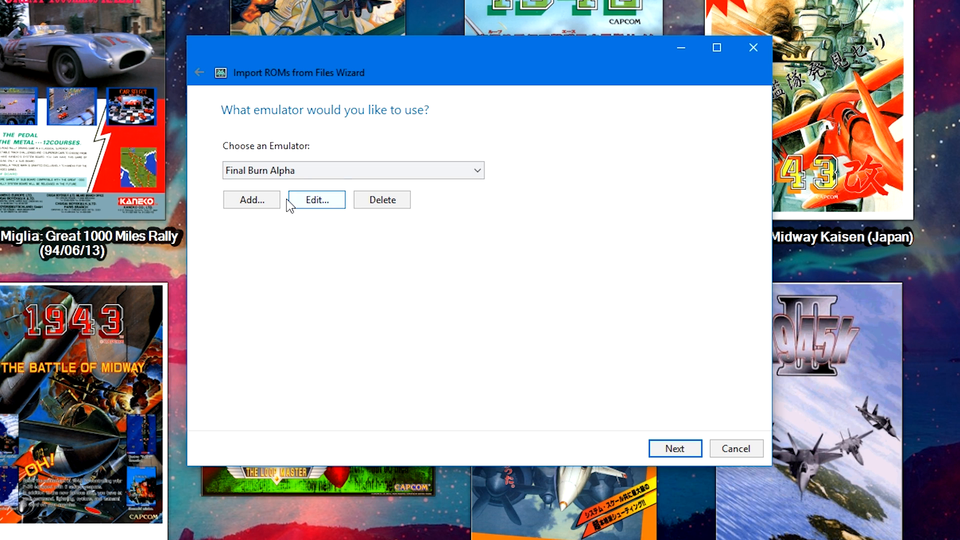
mouse_move(242, 208)
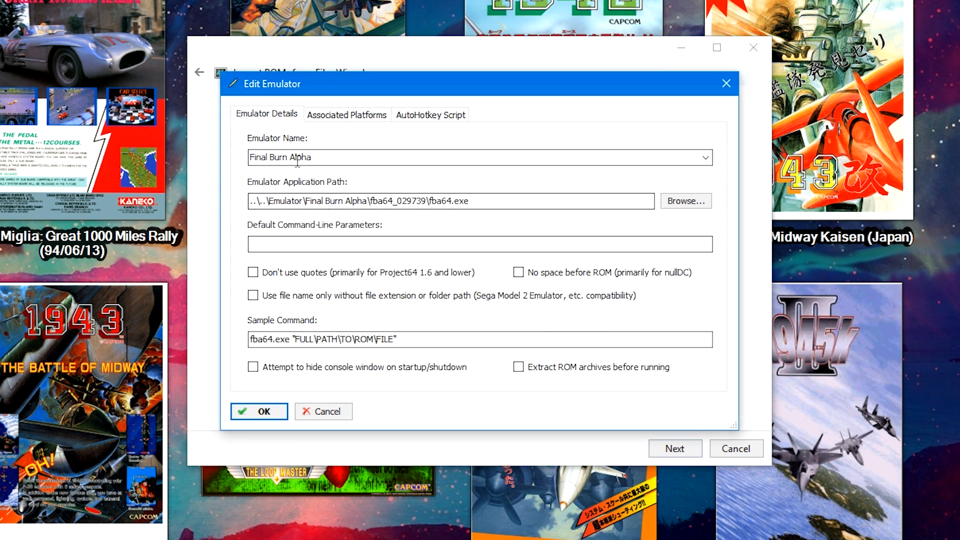
click(686, 201)
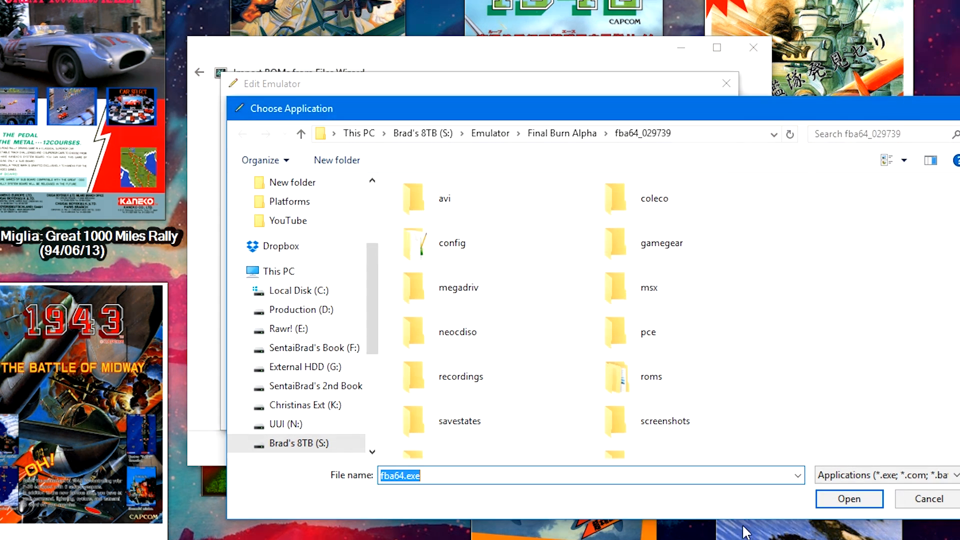
scroll(down, 3)
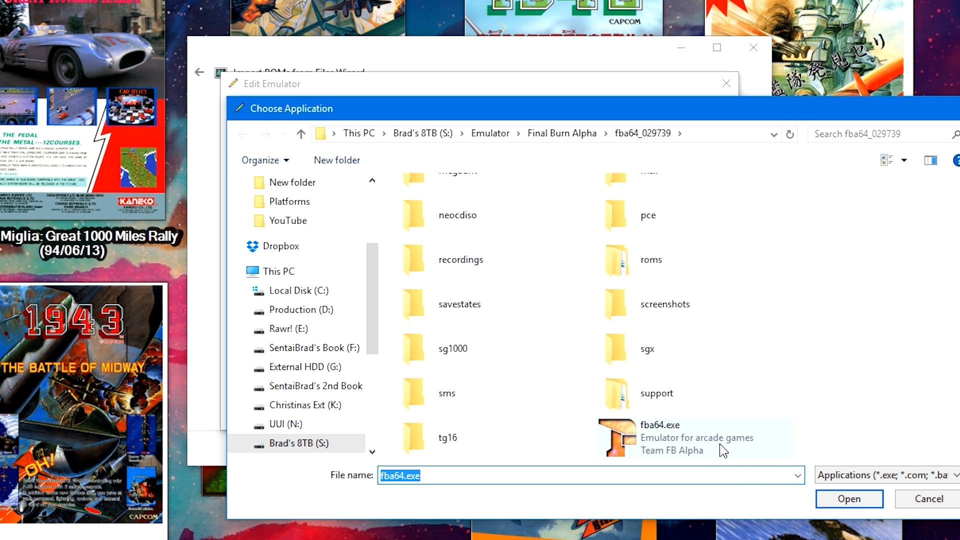
click(849, 498)
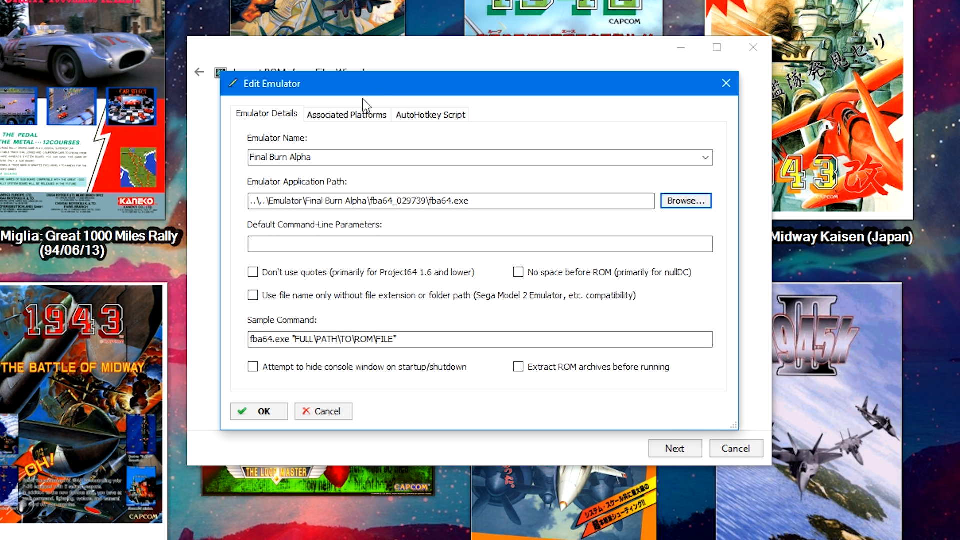
click(347, 114)
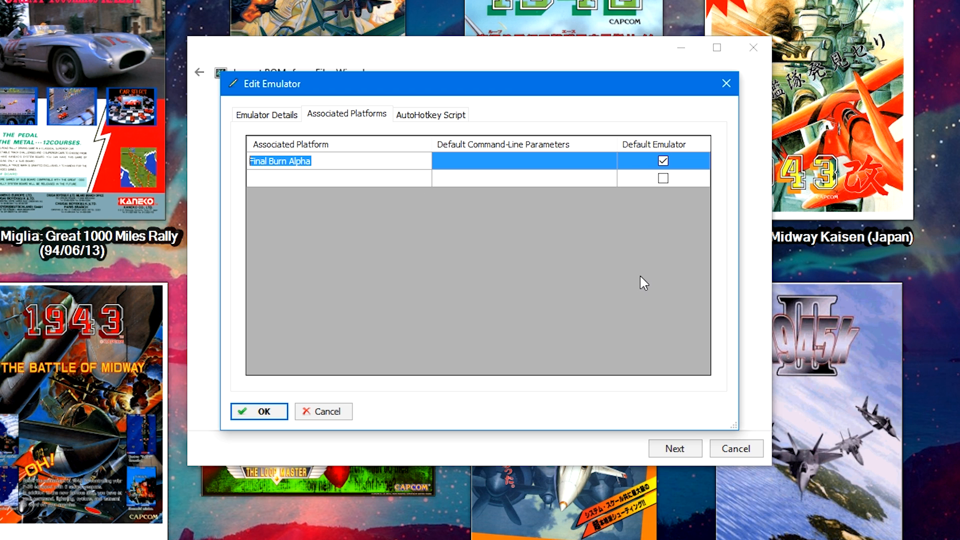
mouse_move(140, 509)
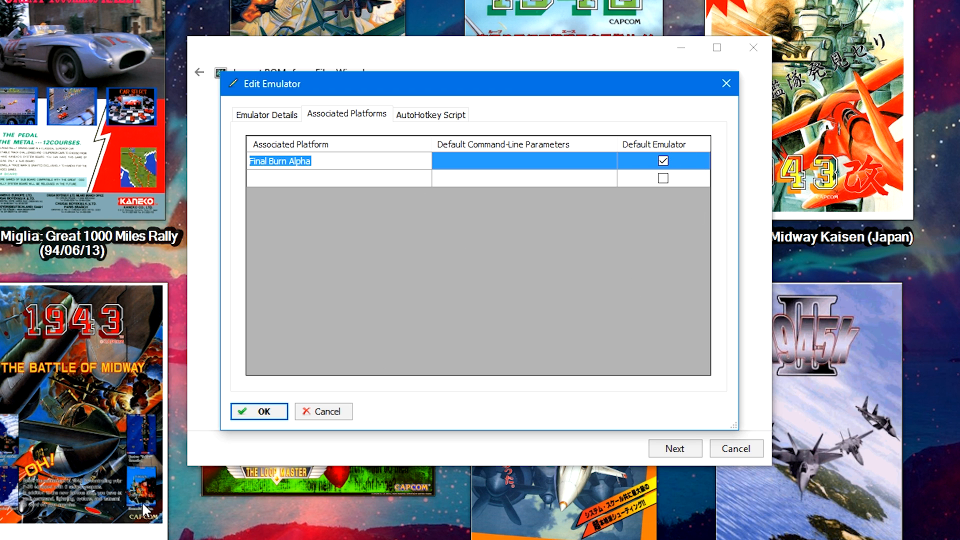
click(260, 411)
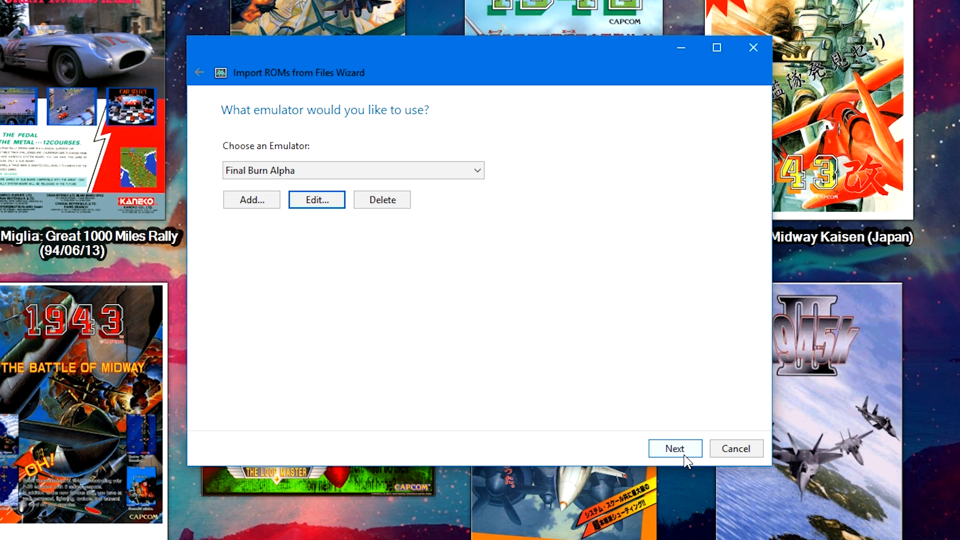
- Keep the ROM files in their current location and accept the default metadata, image and EmuMovies choices
click(675, 448)
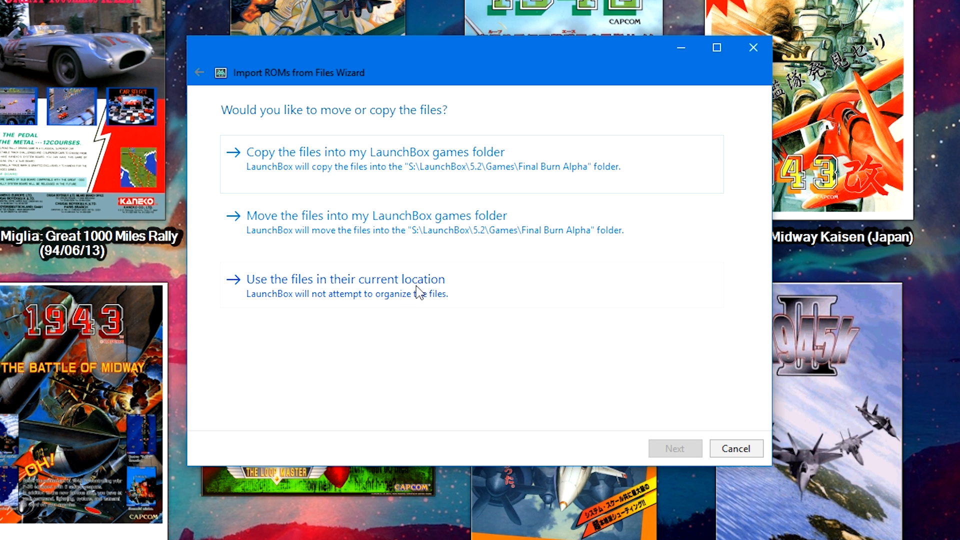
click(344, 279)
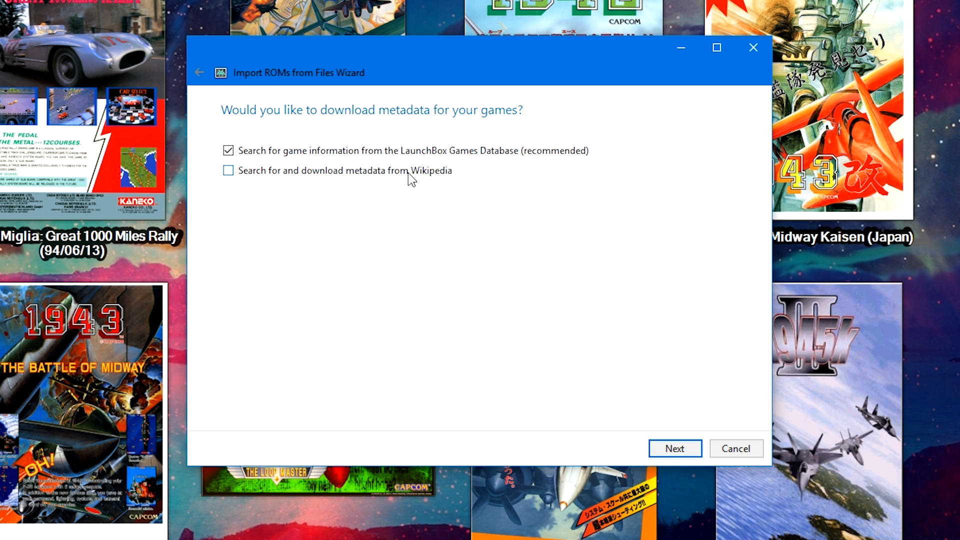
mouse_move(452, 184)
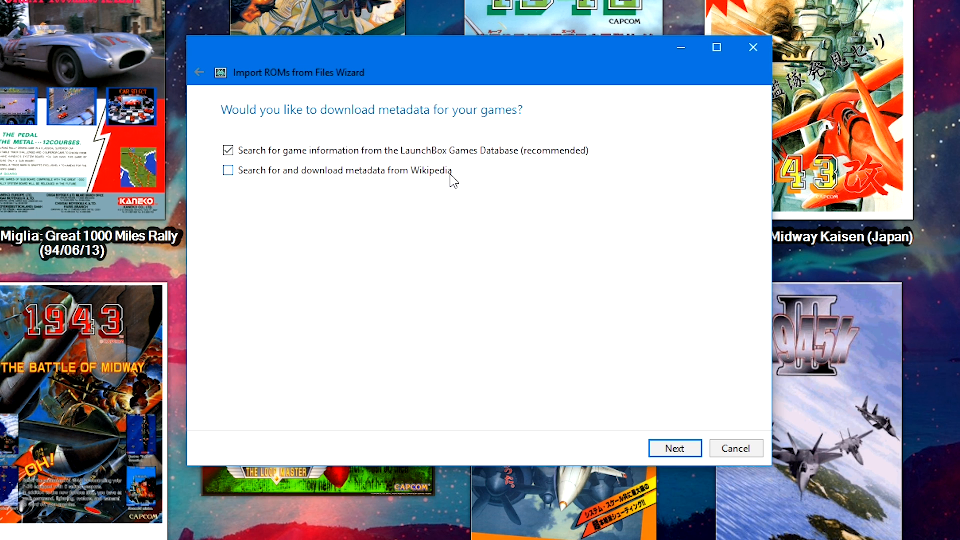
mouse_move(669, 401)
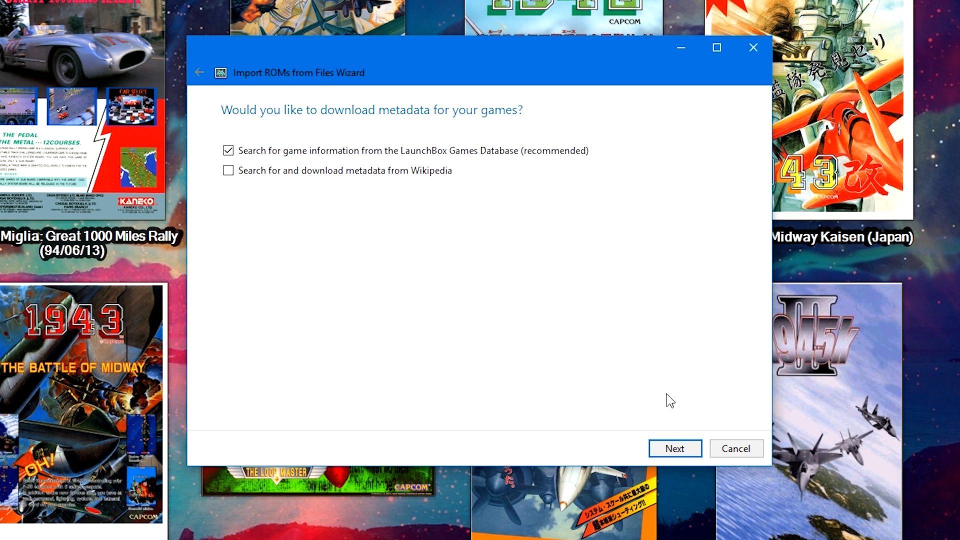
mouse_move(670, 437)
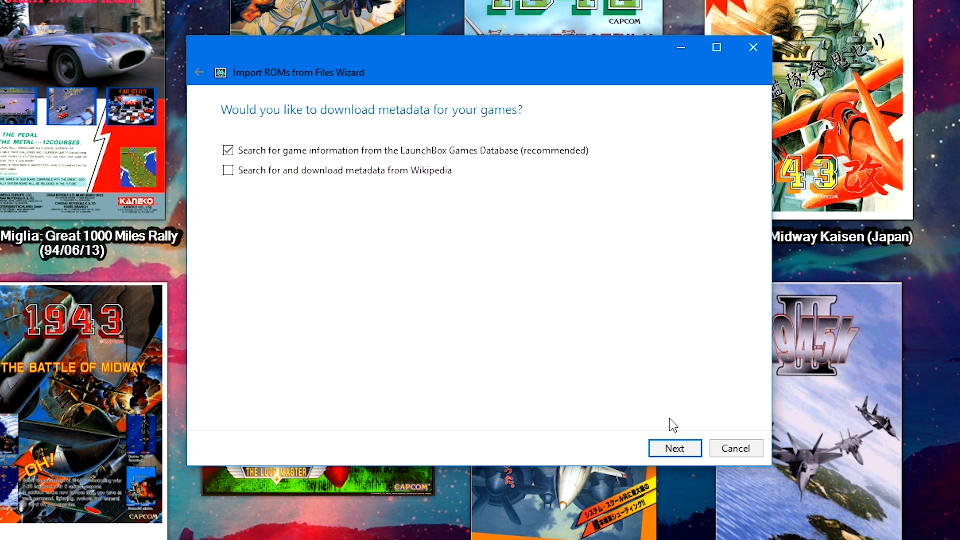
click(675, 448)
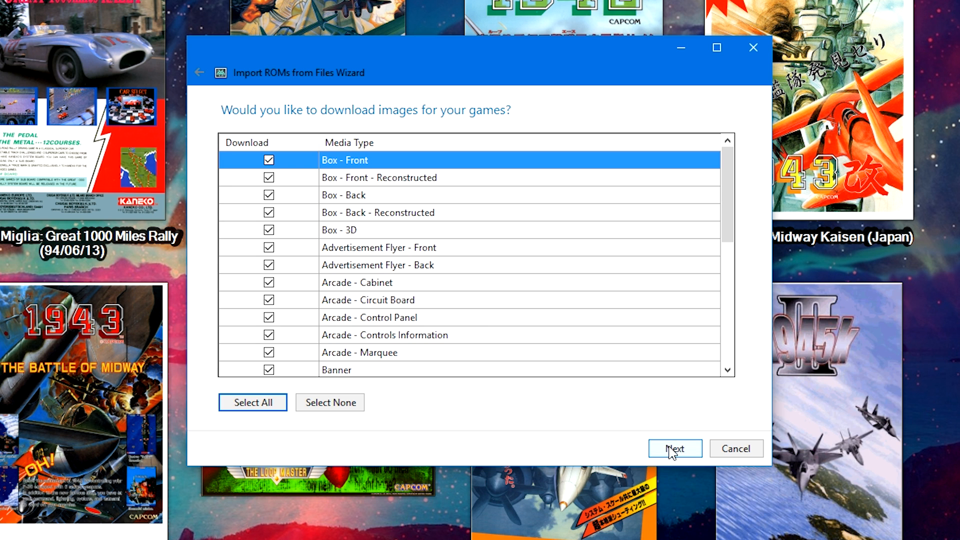
click(675, 448)
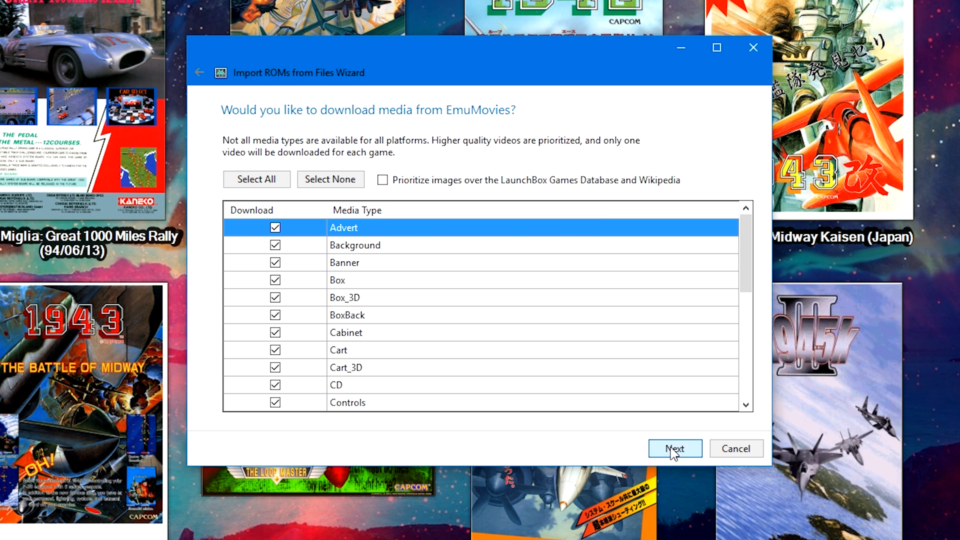
click(675, 448)
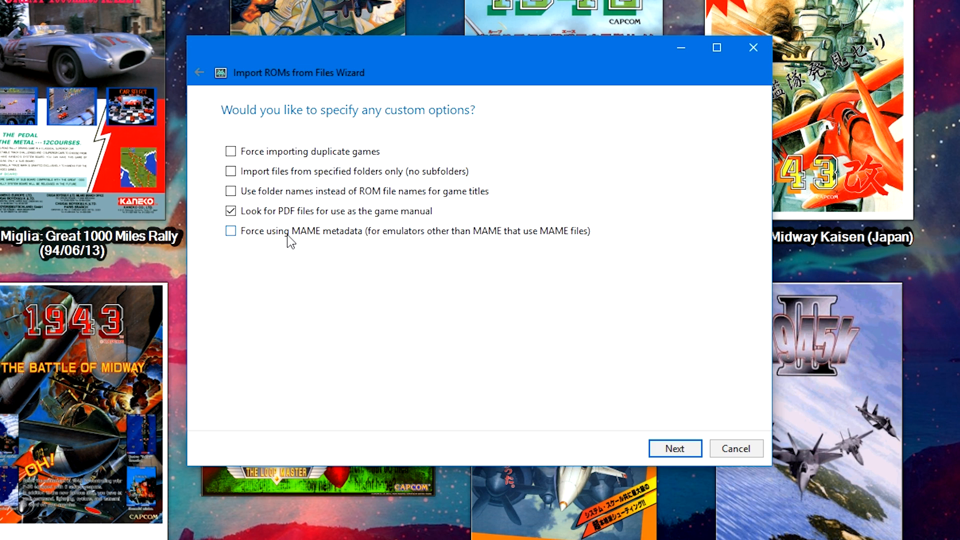
- Enable 'Force using MAME metadata' and continue to the MAME game import choices
click(230, 230)
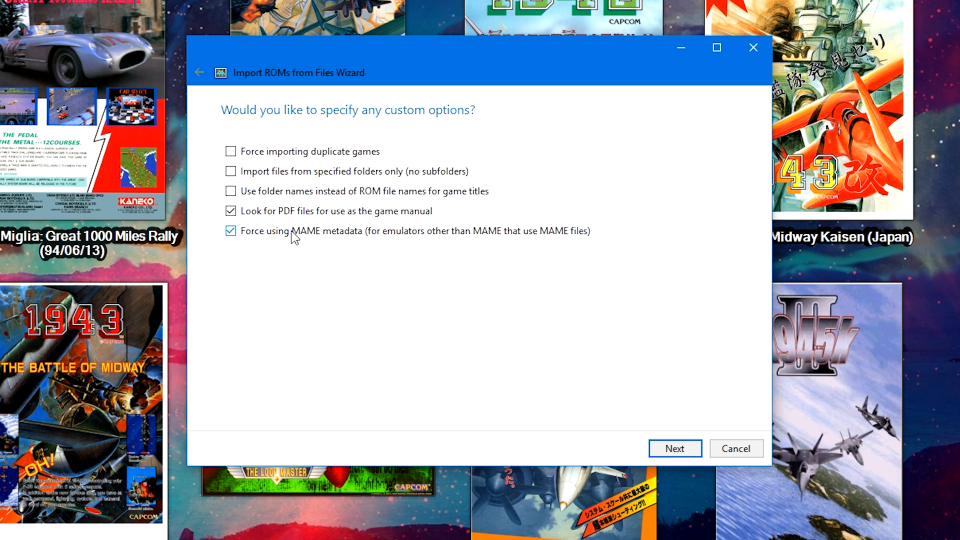
mouse_move(485, 243)
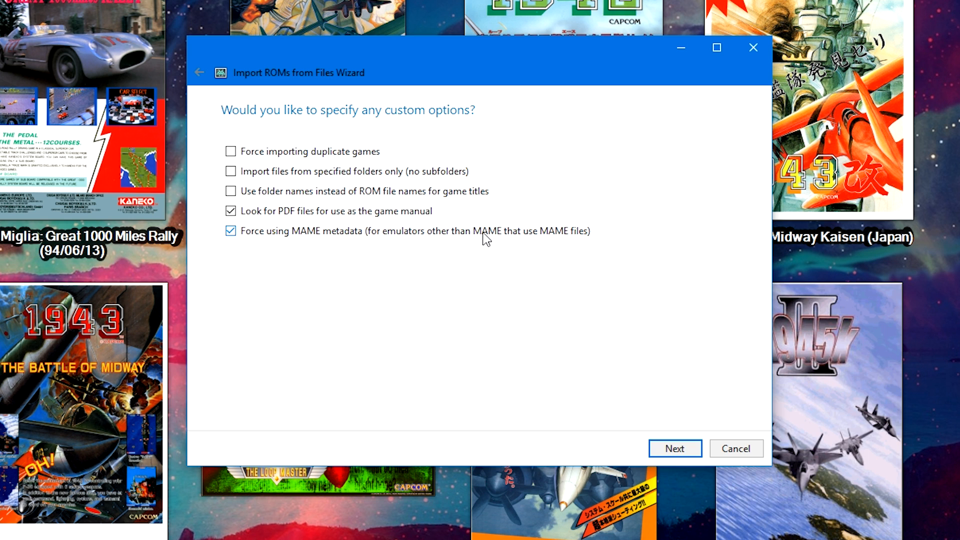
mouse_move(692, 461)
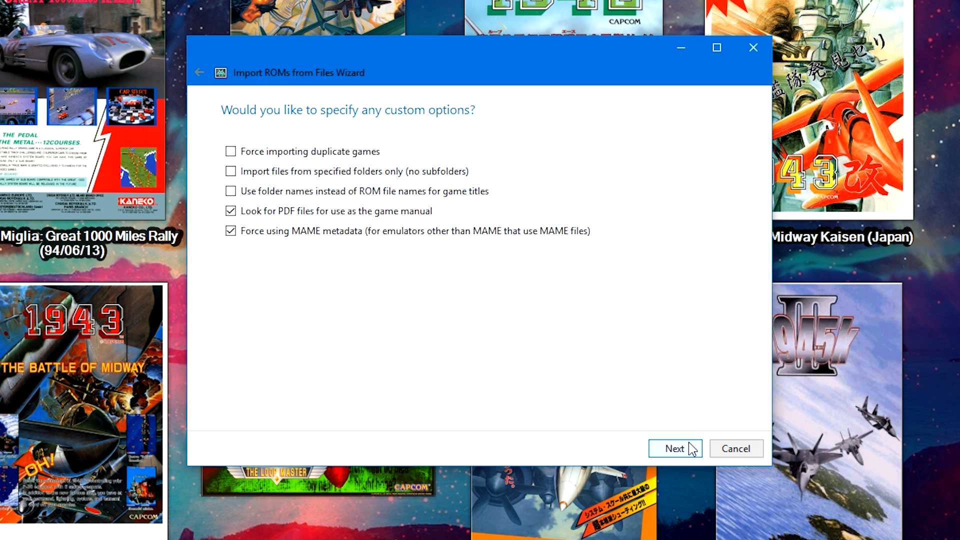
click(676, 448)
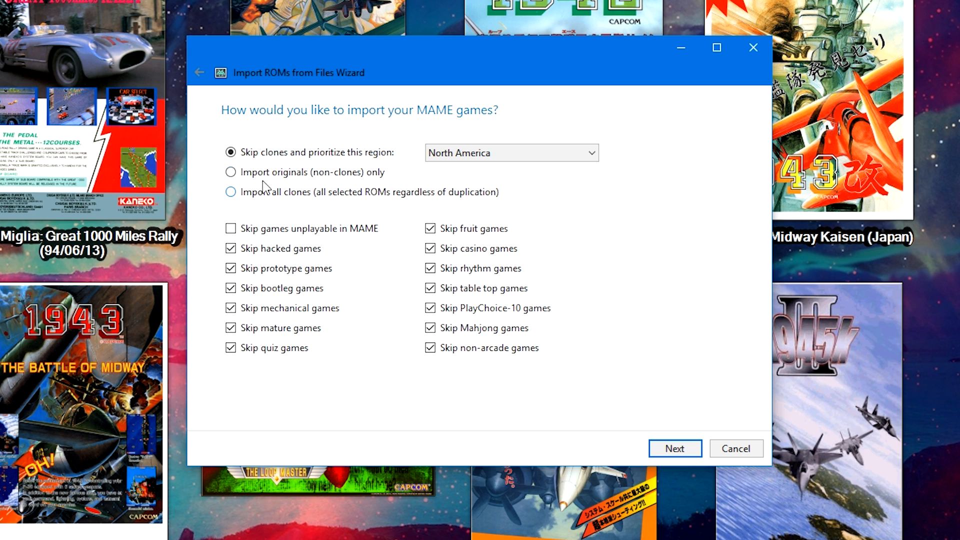
mouse_move(414, 162)
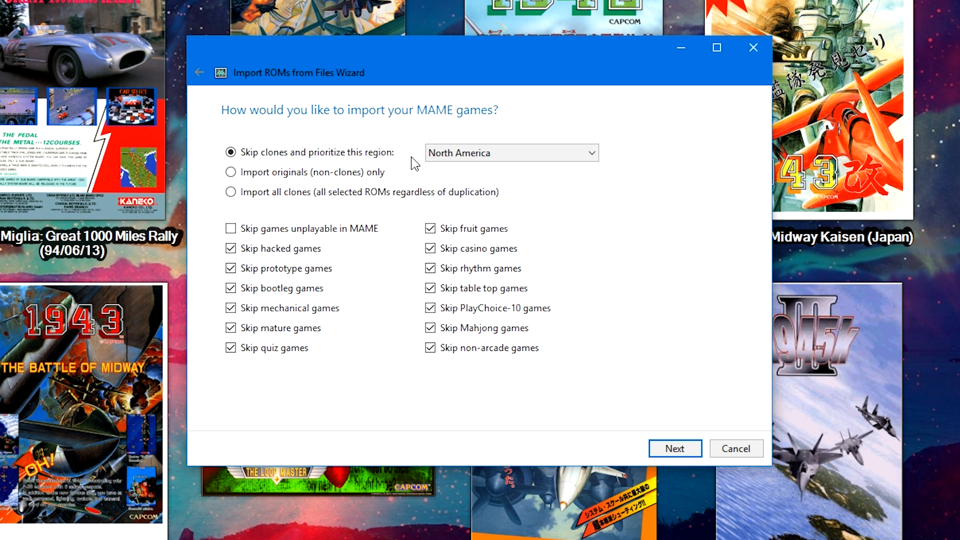
mouse_move(684, 174)
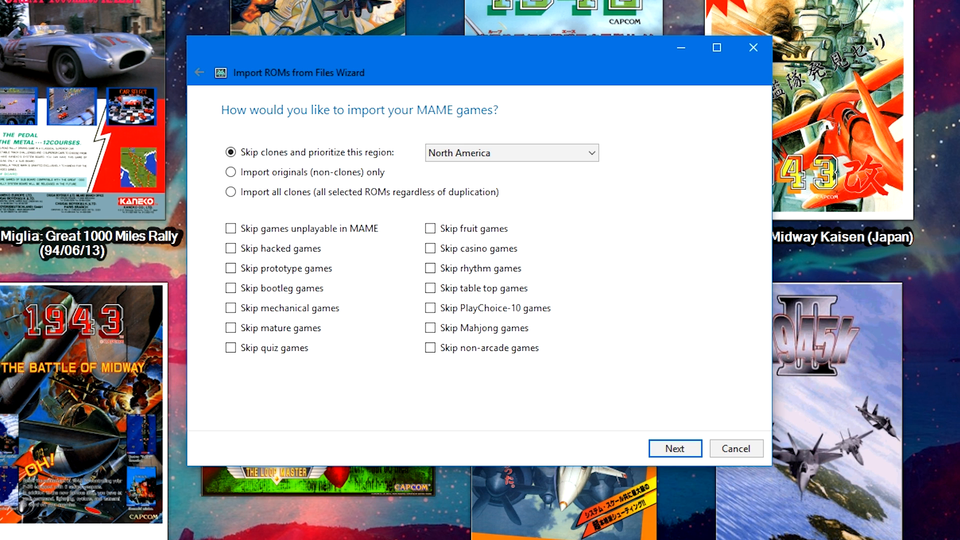
- With all skip filters cleared except clones, continue to the Ready to Import list
click(675, 449)
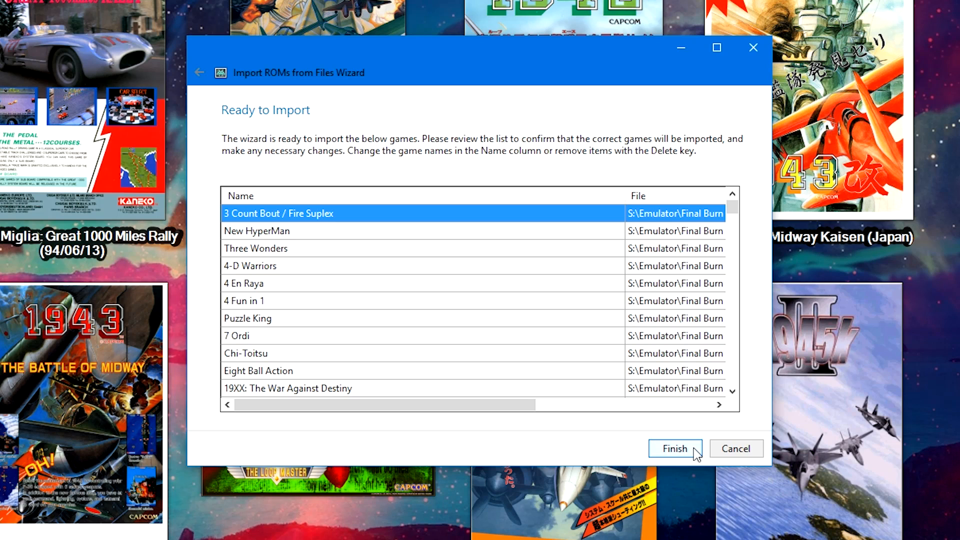
mouse_move(715, 428)
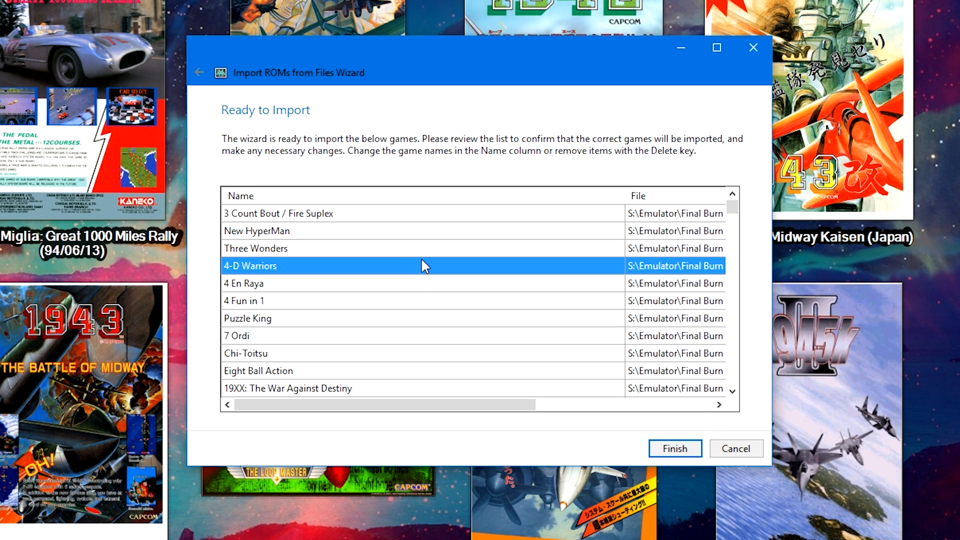
- Remove 4-D Warriors from the list and finish importing the remaining games into Final Burn Alpha
key(Delete)
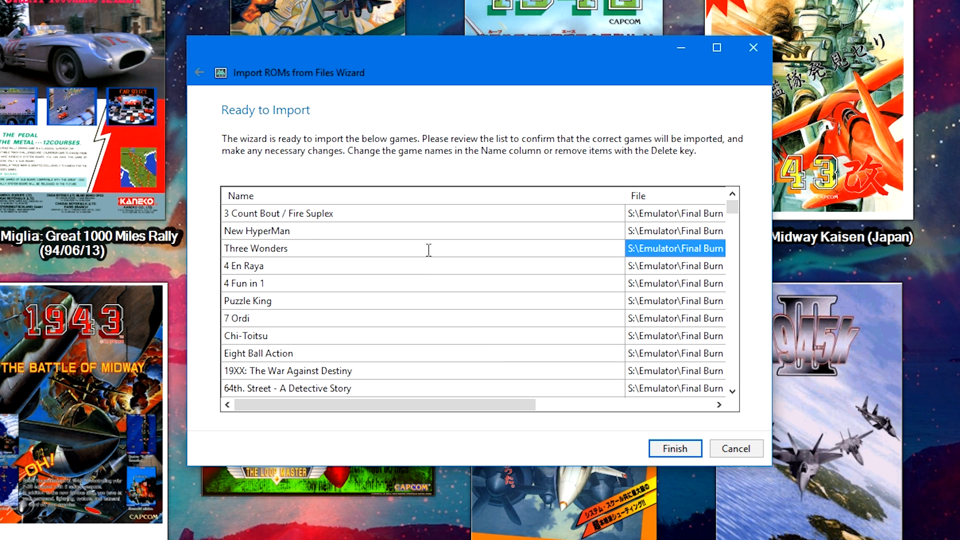
mouse_move(403, 292)
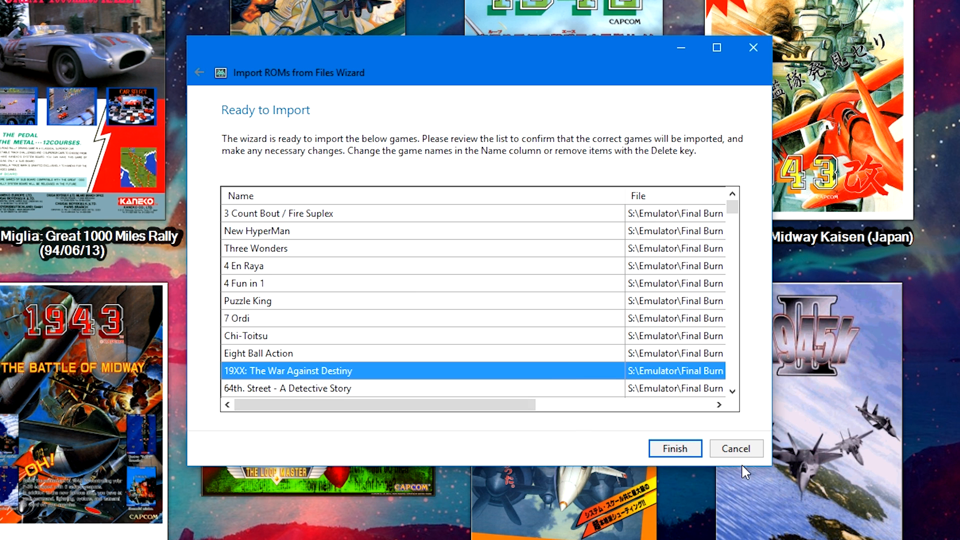
click(675, 448)
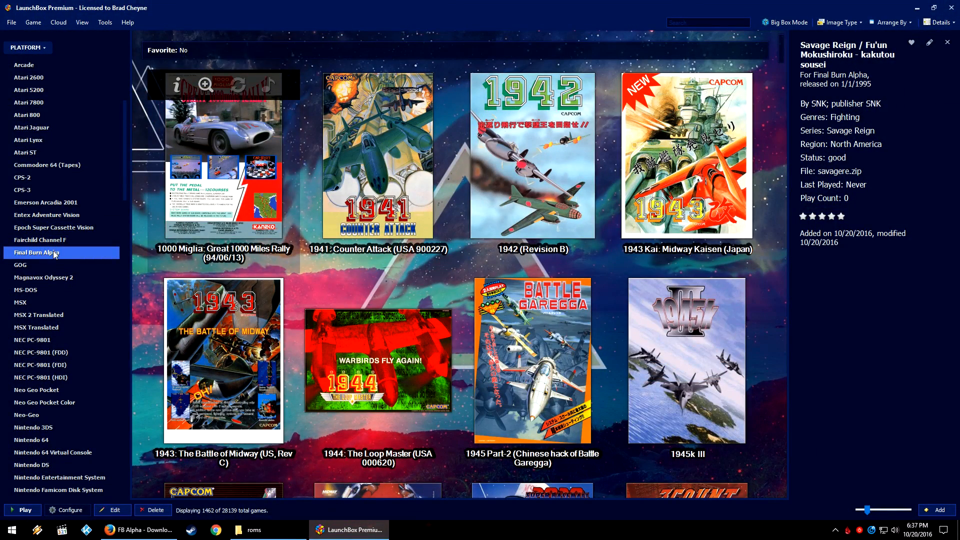
click(105, 22)
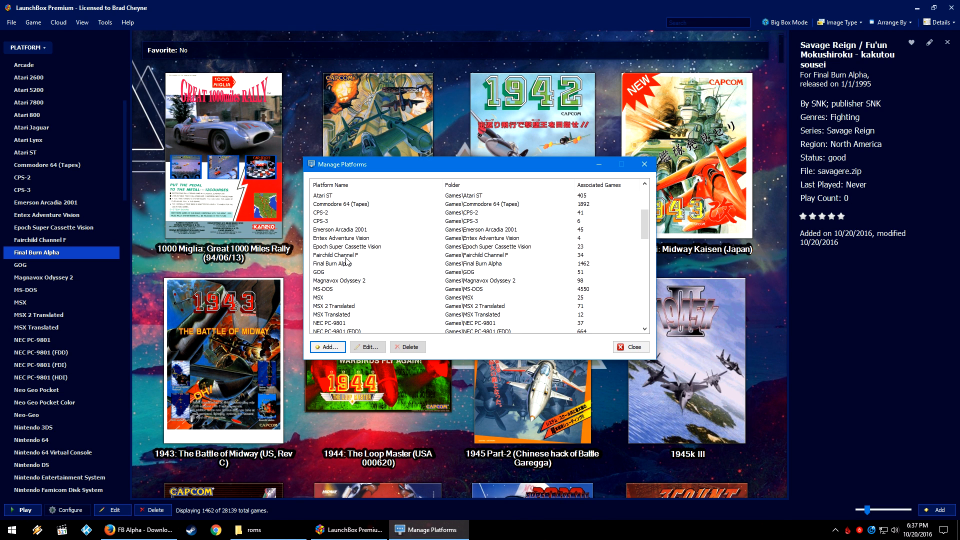
click(367, 347)
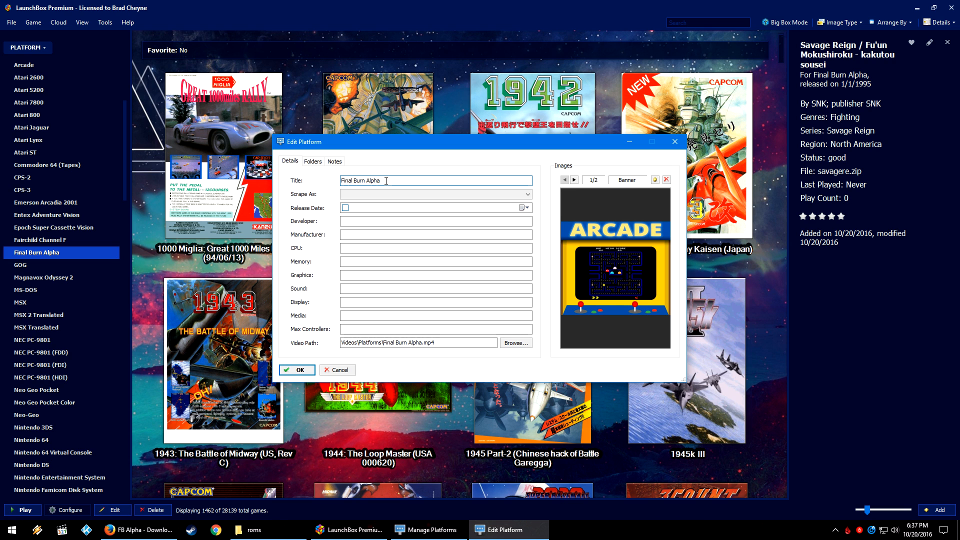
click(432, 194)
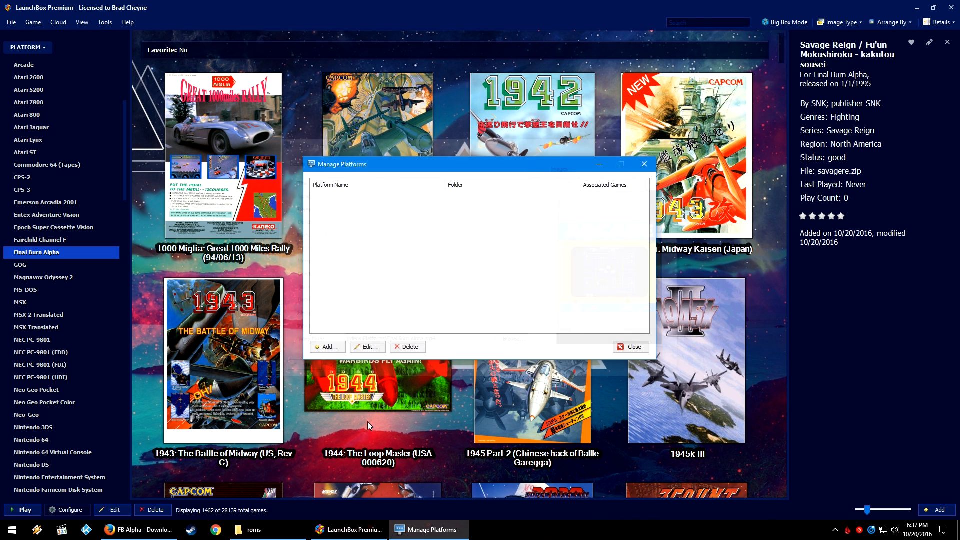
click(631, 347)
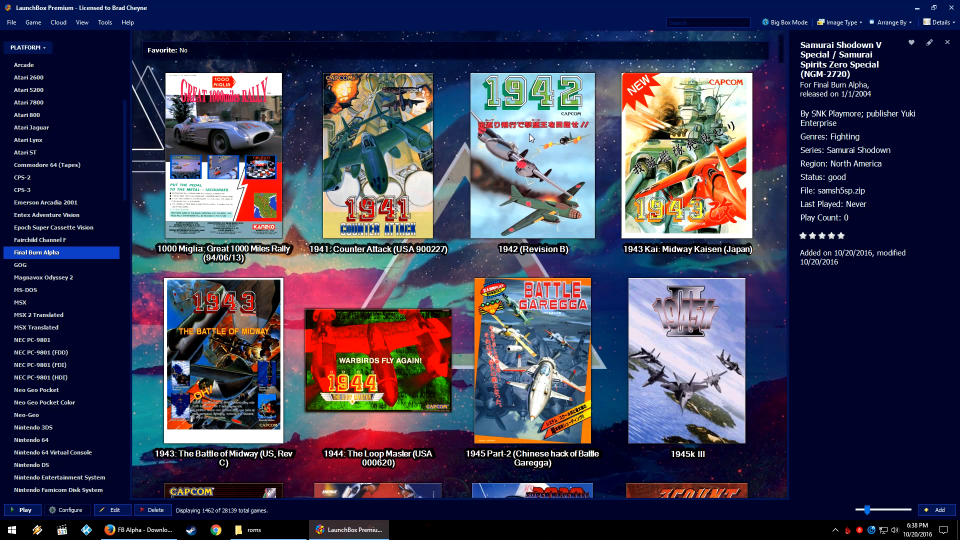
- Run Download Metadata and Images for all 1,462 games using the LaunchBox Games Database and default media types
click(531, 145)
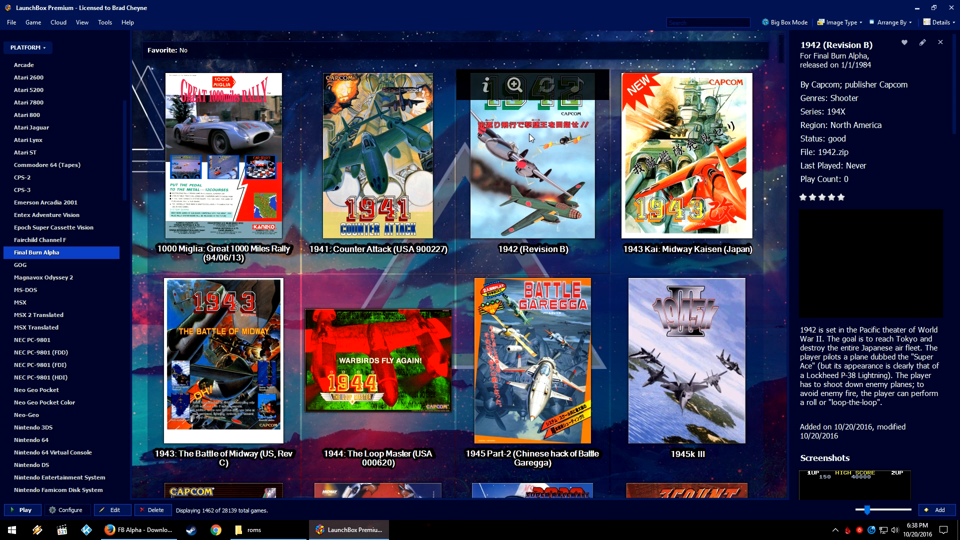
click(105, 22)
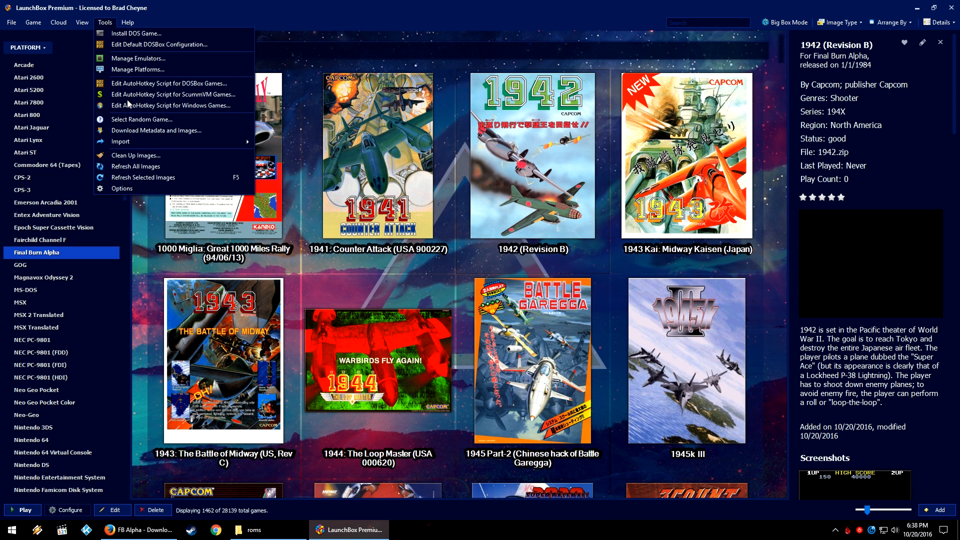
click(156, 130)
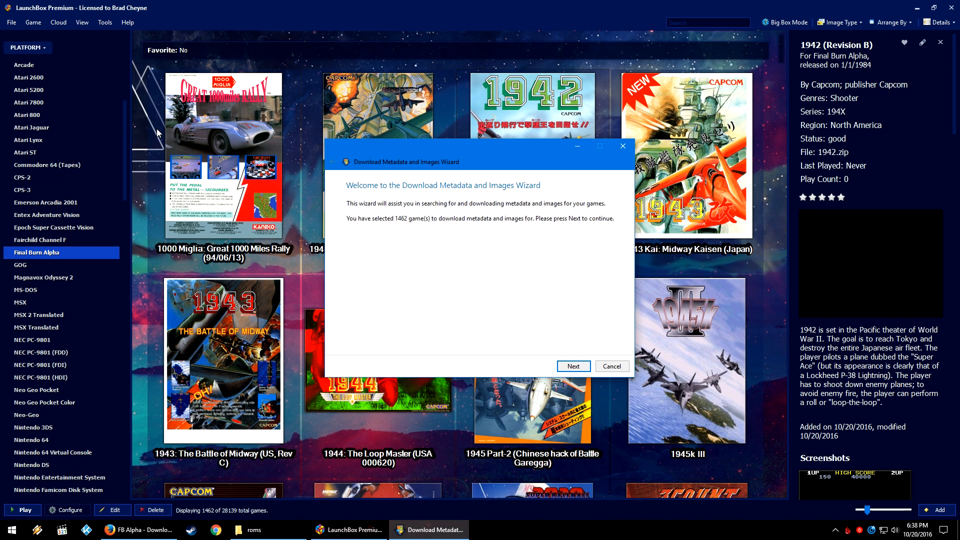
click(574, 366)
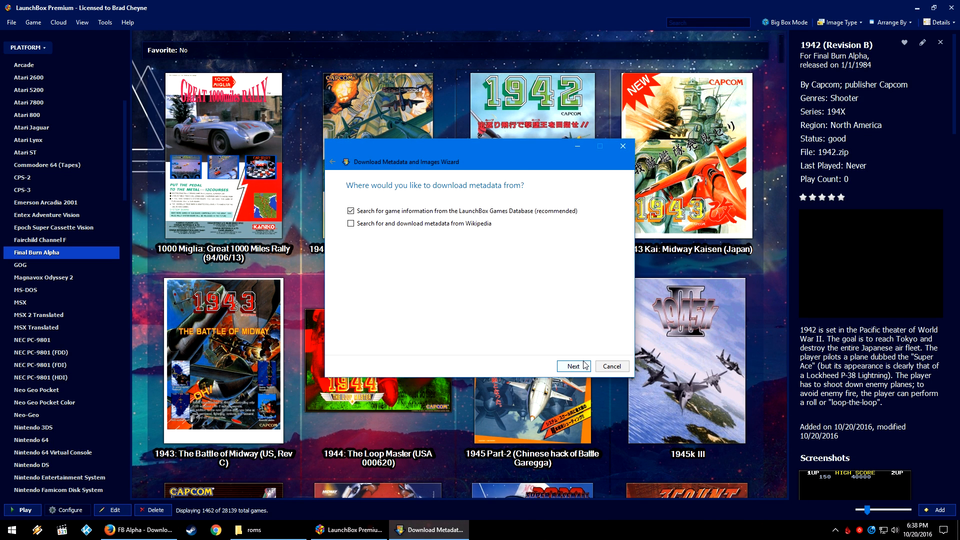
click(574, 366)
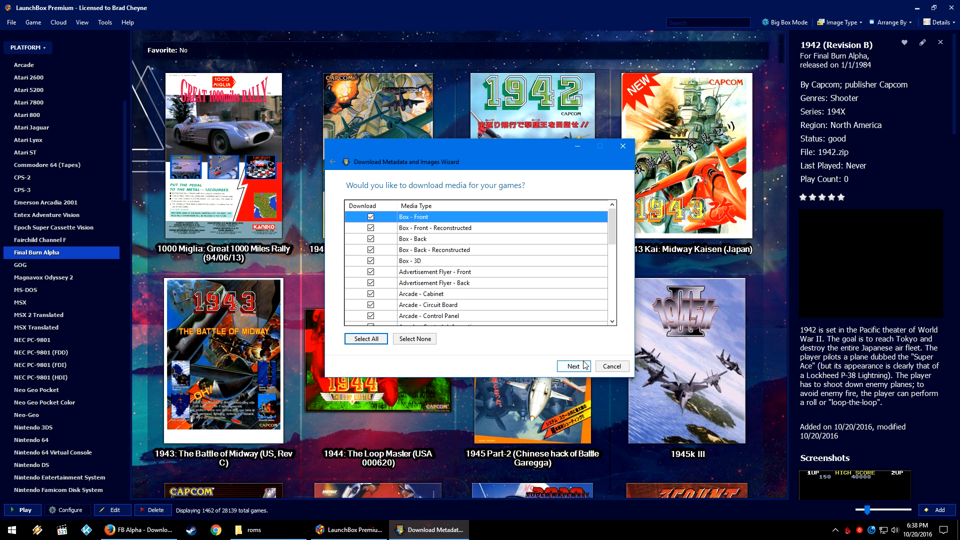
click(574, 366)
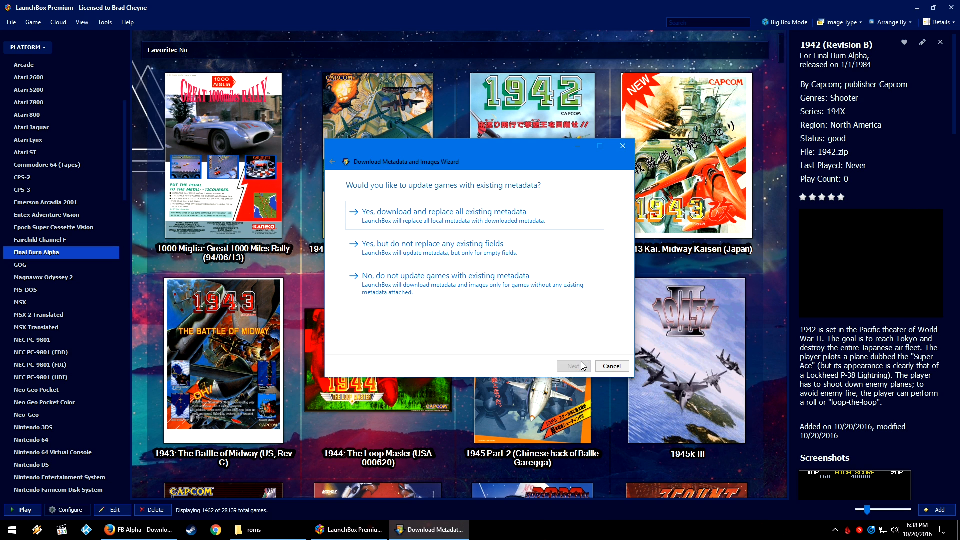
mouse_move(545, 352)
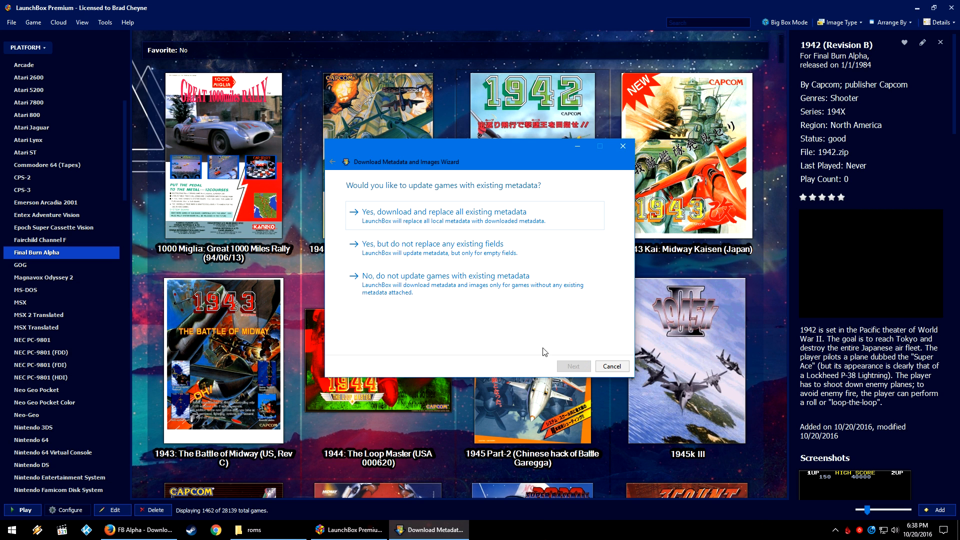
mouse_move(462, 256)
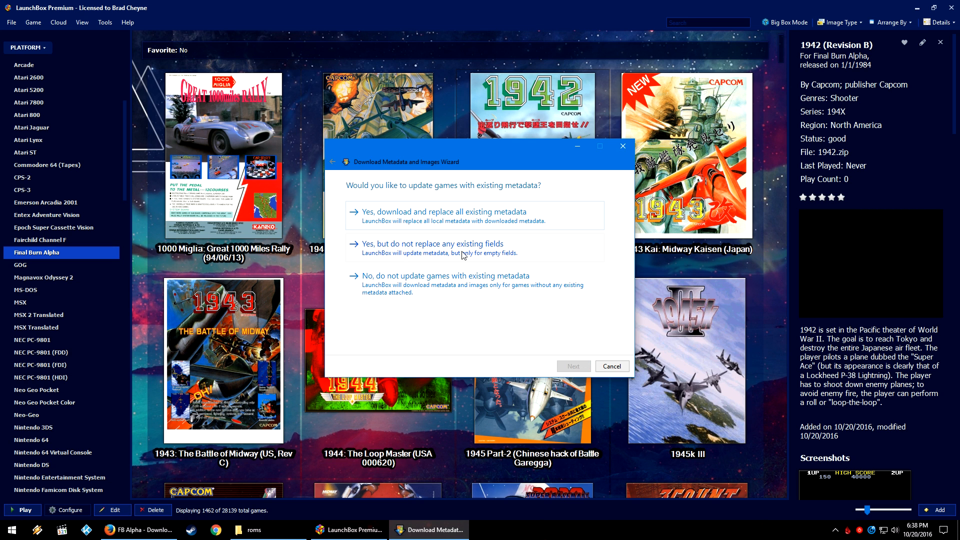
mouse_move(487, 224)
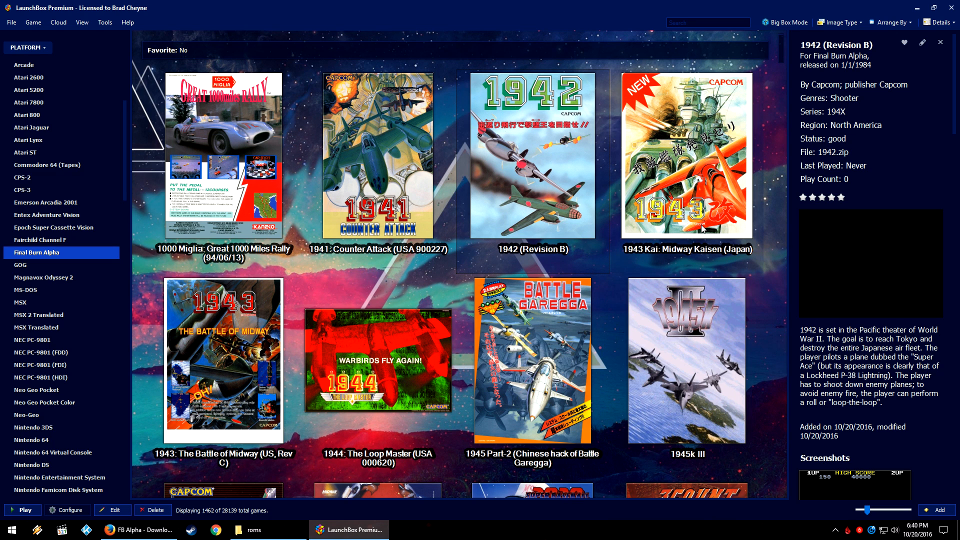
click(105, 22)
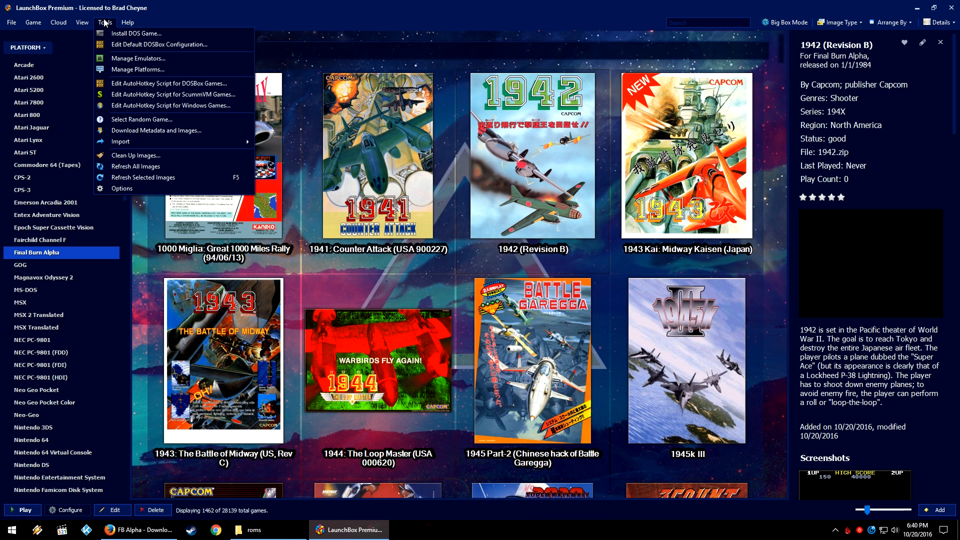
mouse_move(165, 178)
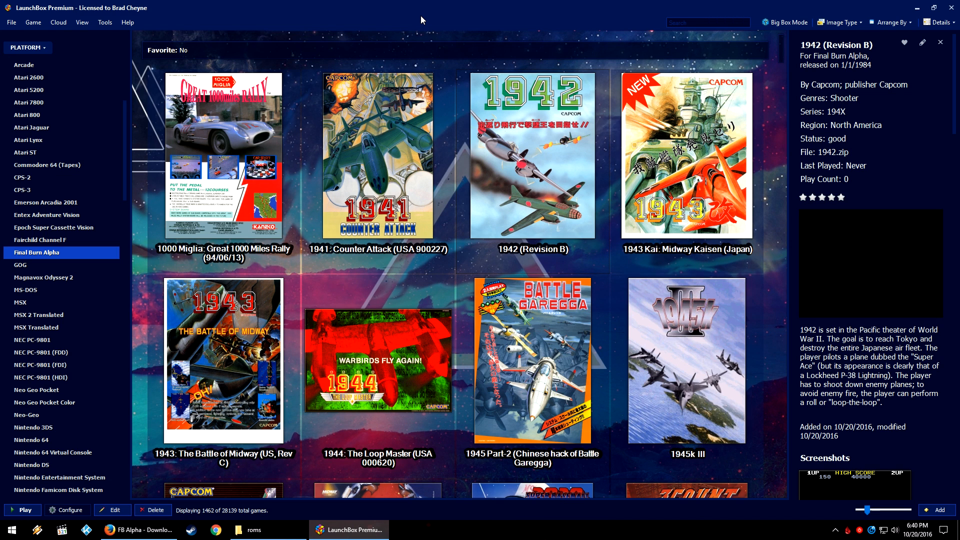
mouse_move(504, 98)
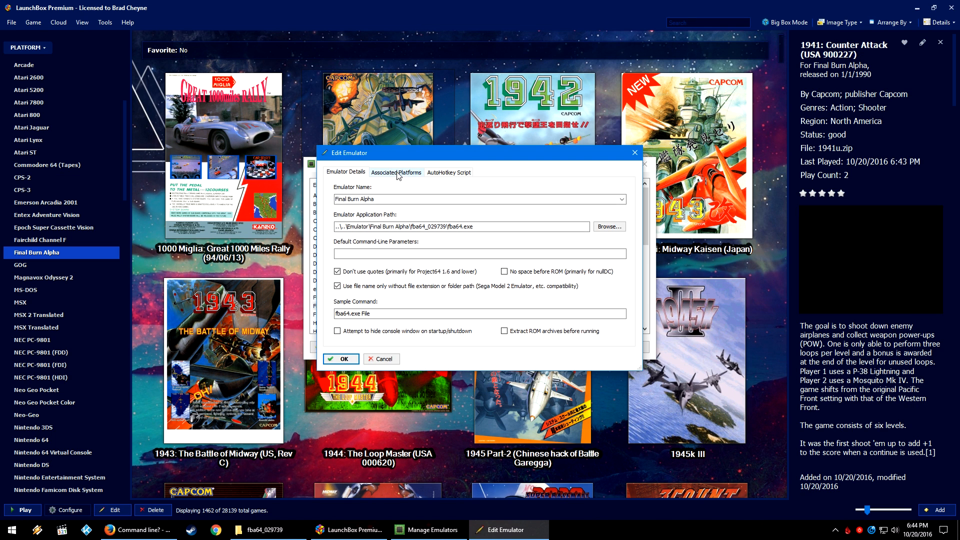
mouse_move(418, 162)
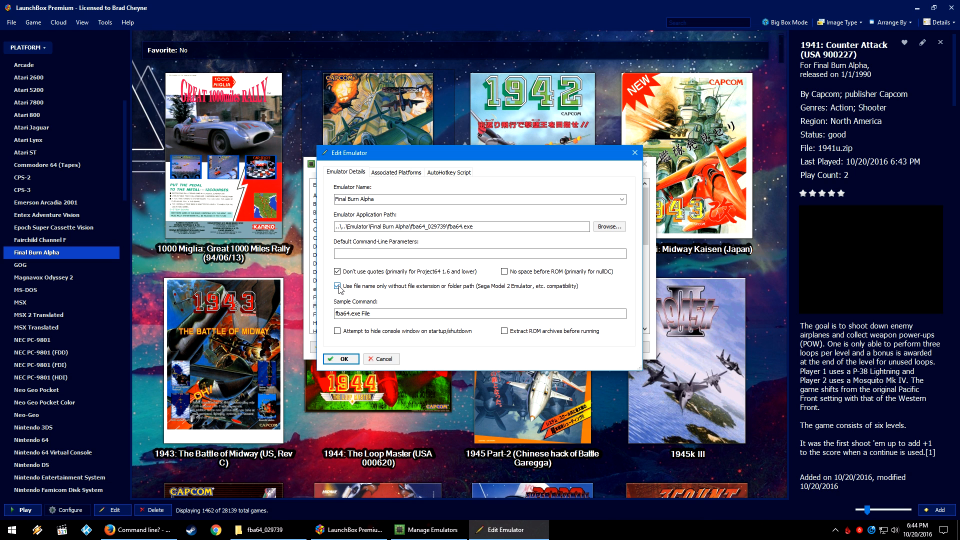
- Save the Final Burn Alpha emulator settings with file-name-only launching and close Manage Emulators
click(340, 358)
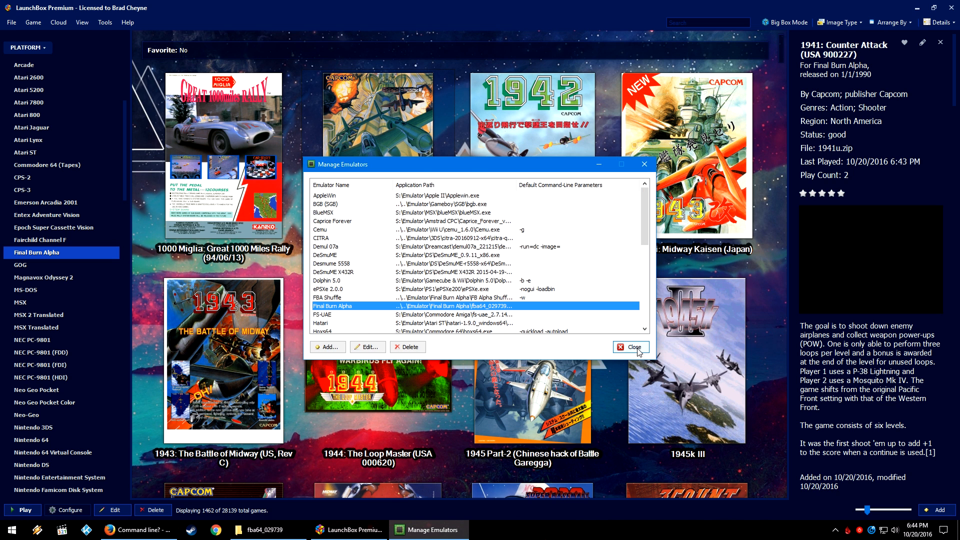
click(630, 347)
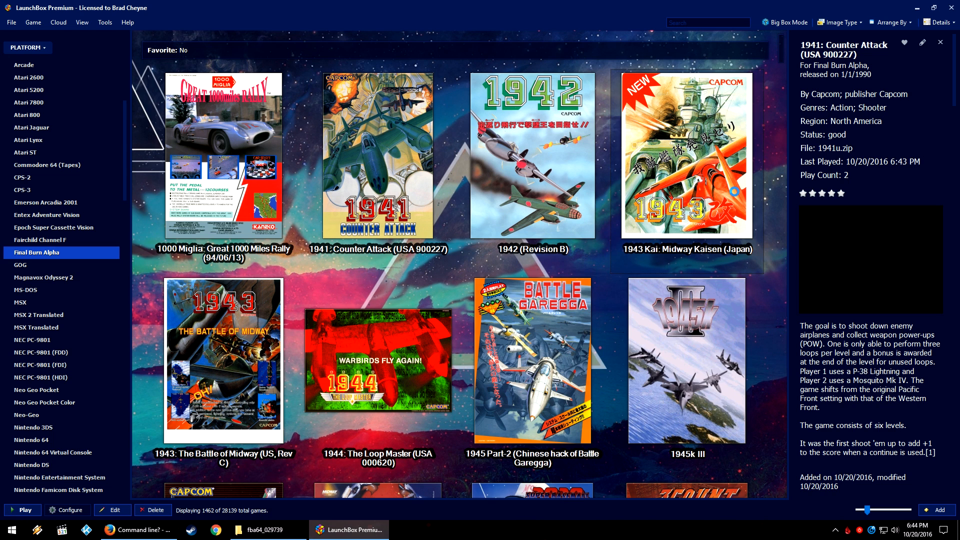
click(687, 155)
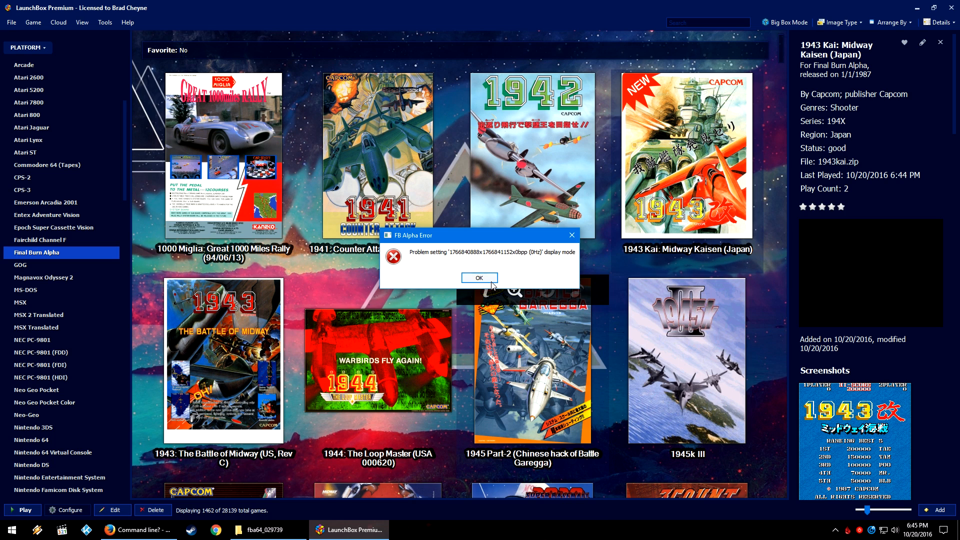
click(479, 278)
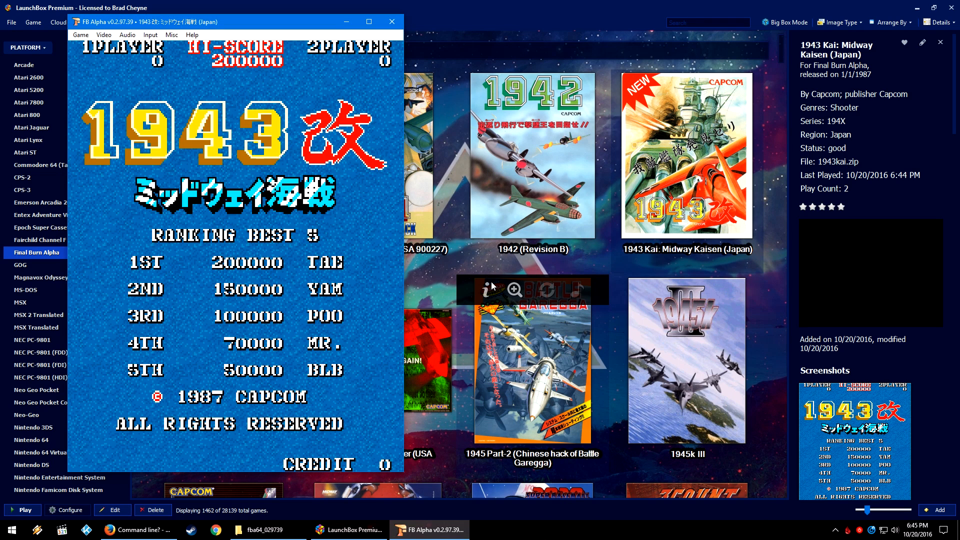
mouse_move(448, 199)
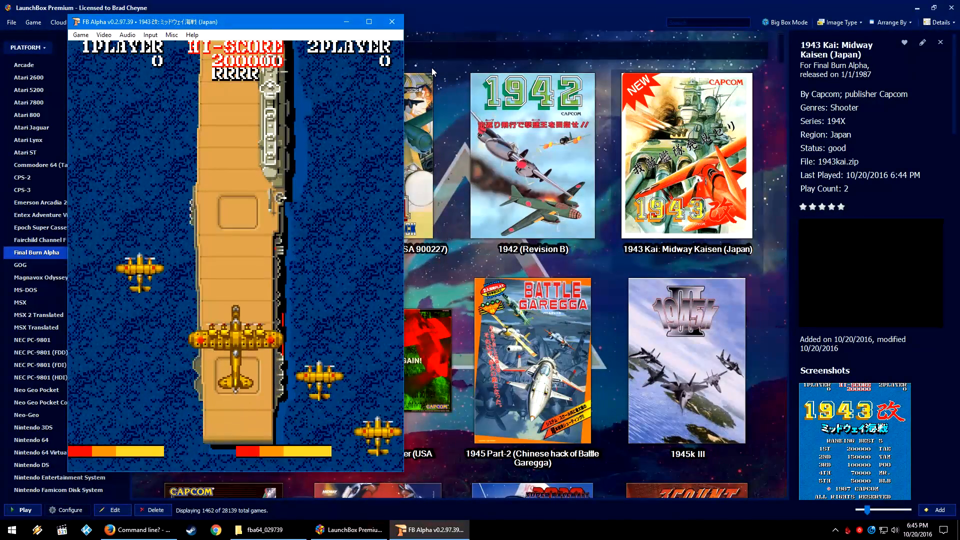
click(391, 22)
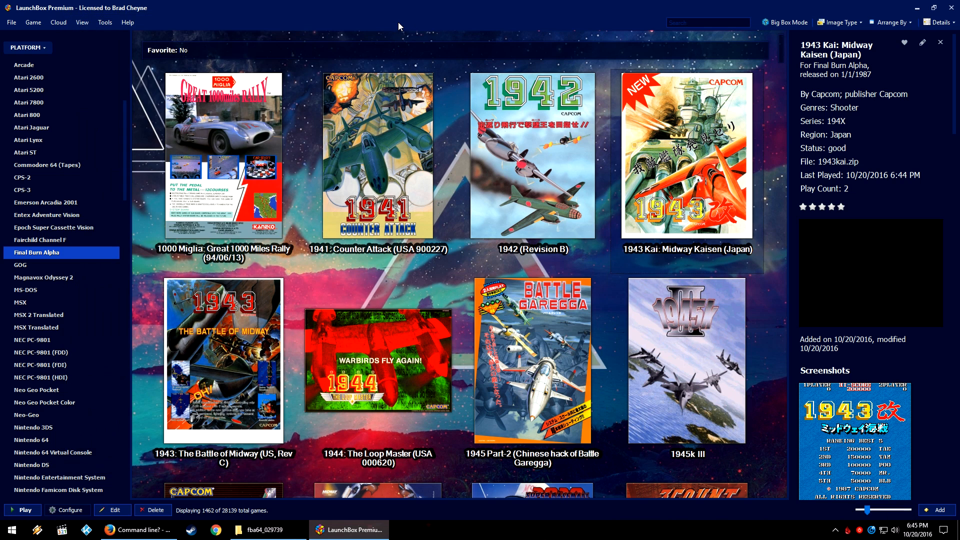